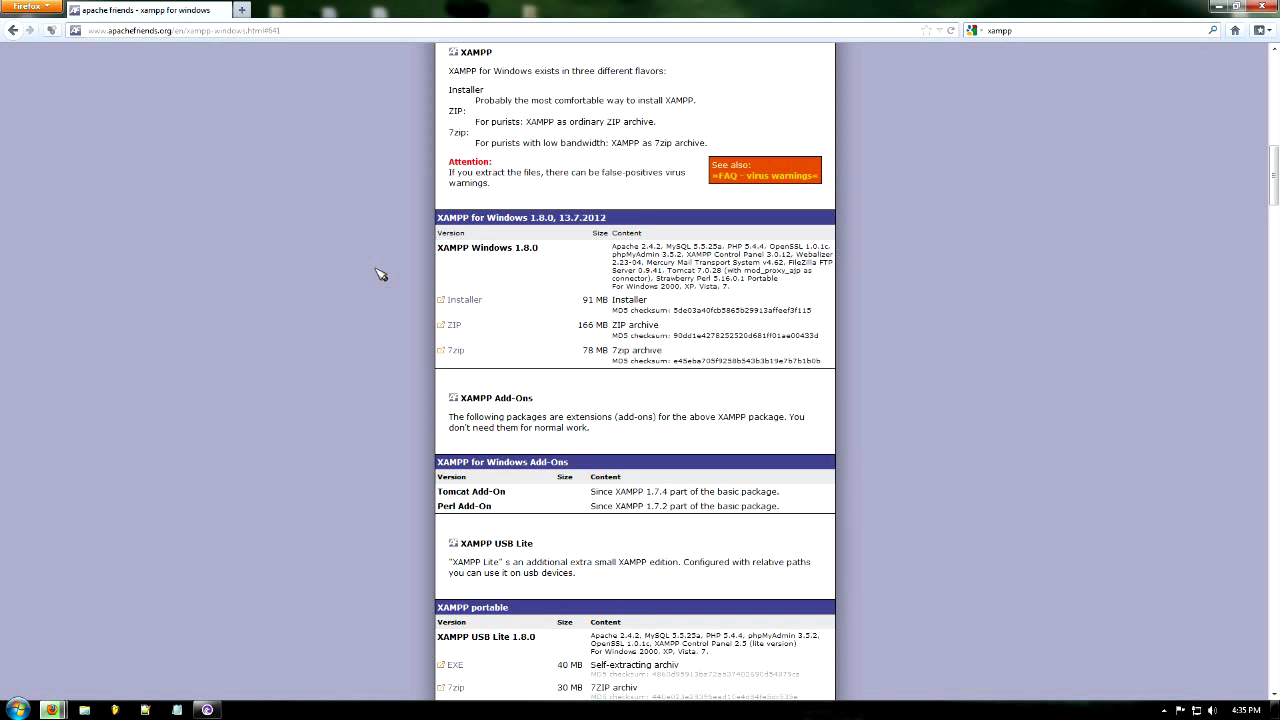
pyautogui.moveTo(524, 260)
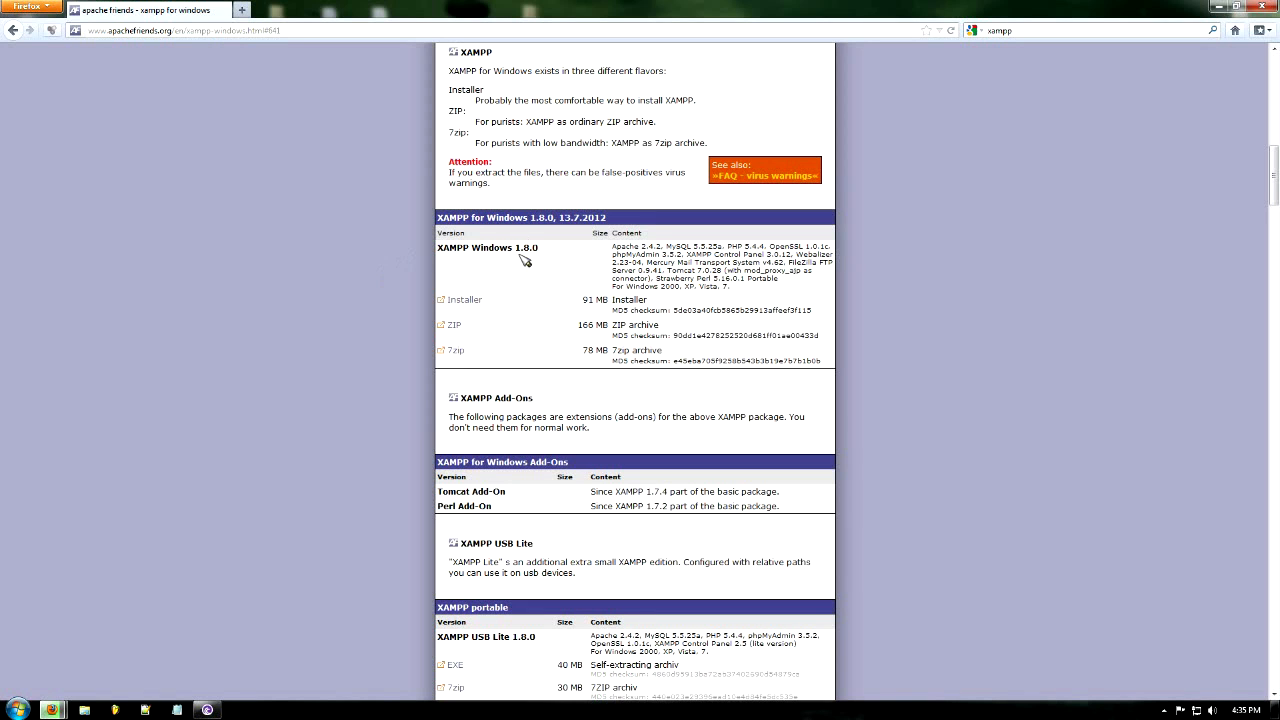
pyautogui.moveTo(484, 312)
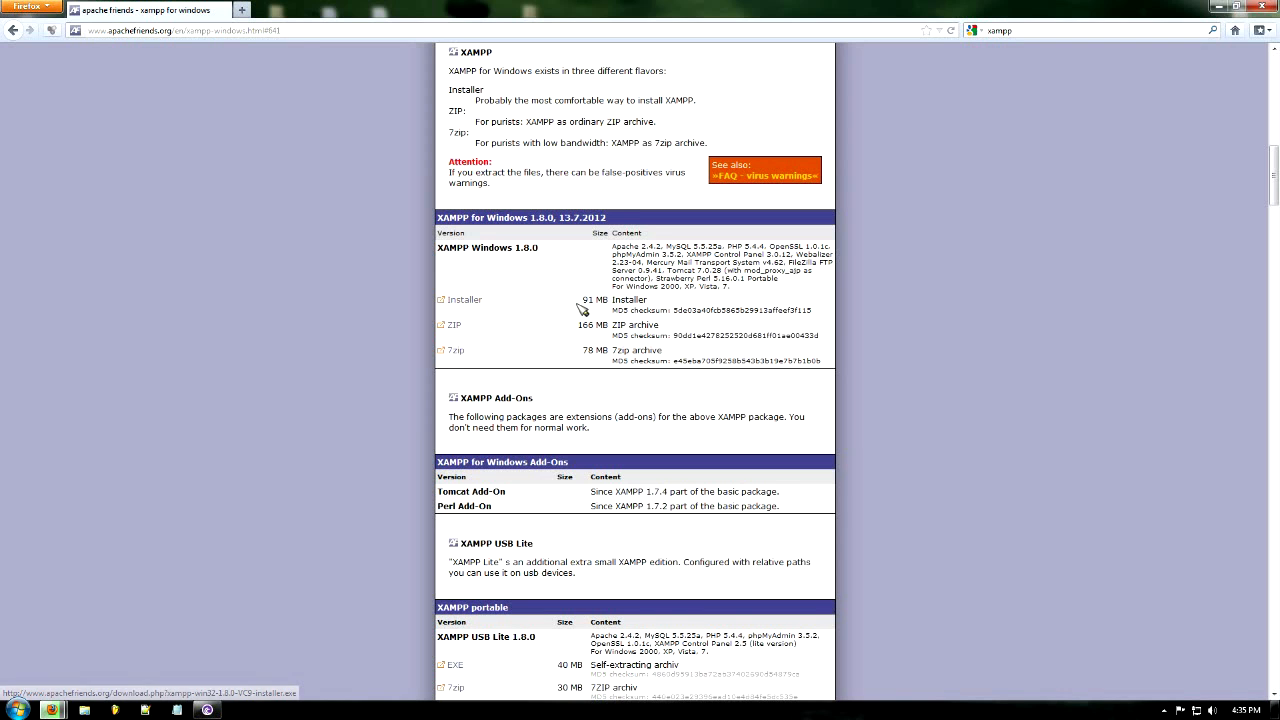
pyautogui.moveTo(658, 184)
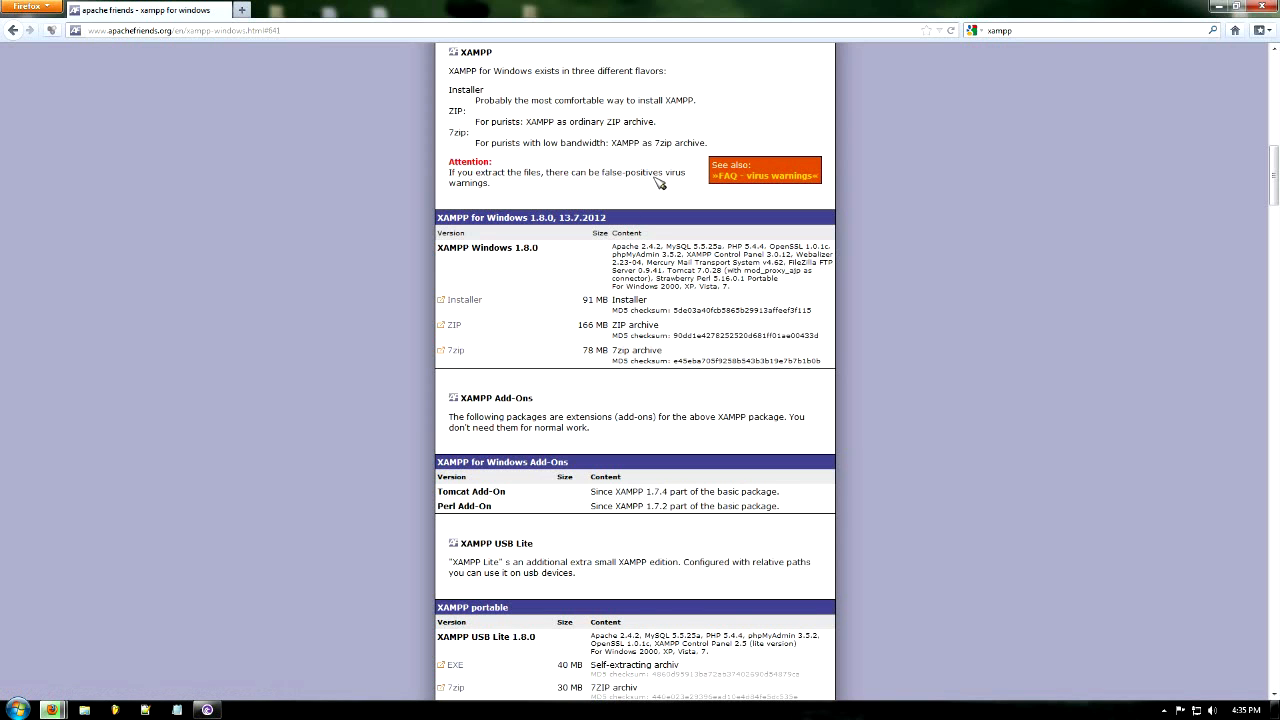
pyautogui.moveTo(1220, 20)
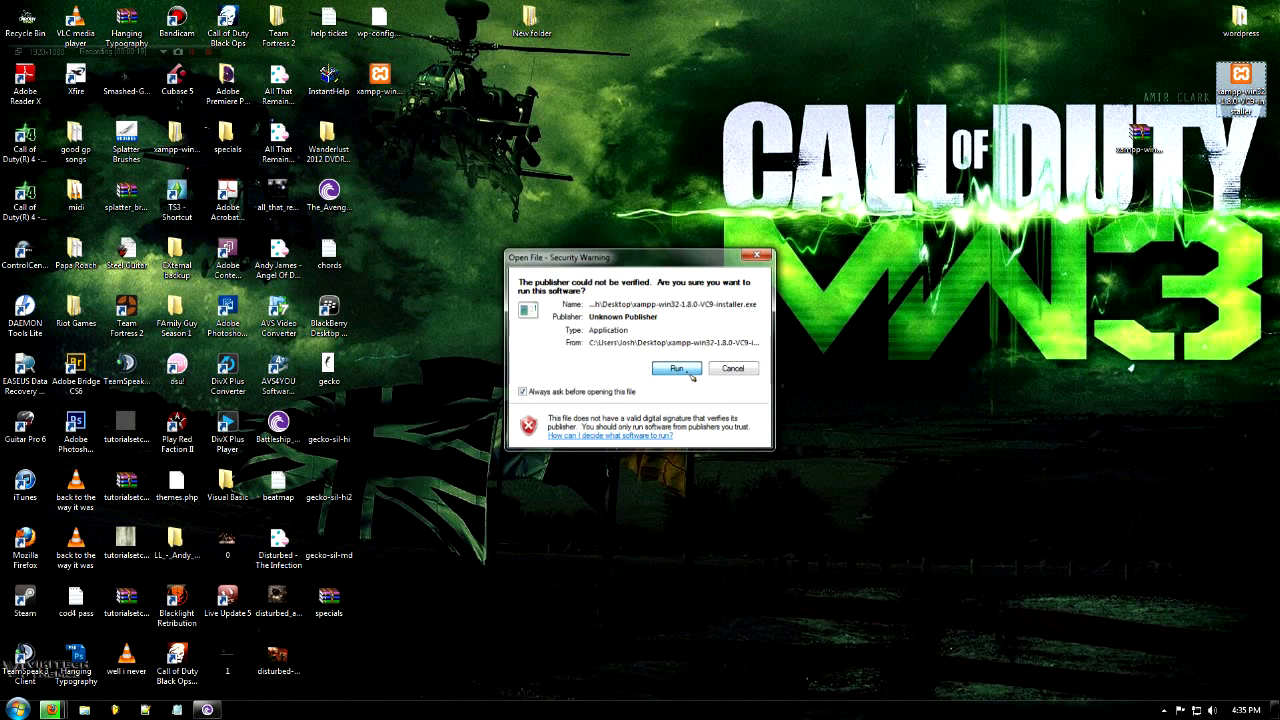
# - Run the downloaded XAMPP installer despite the security warning, keeping English as its language
pyautogui.click(676, 368)
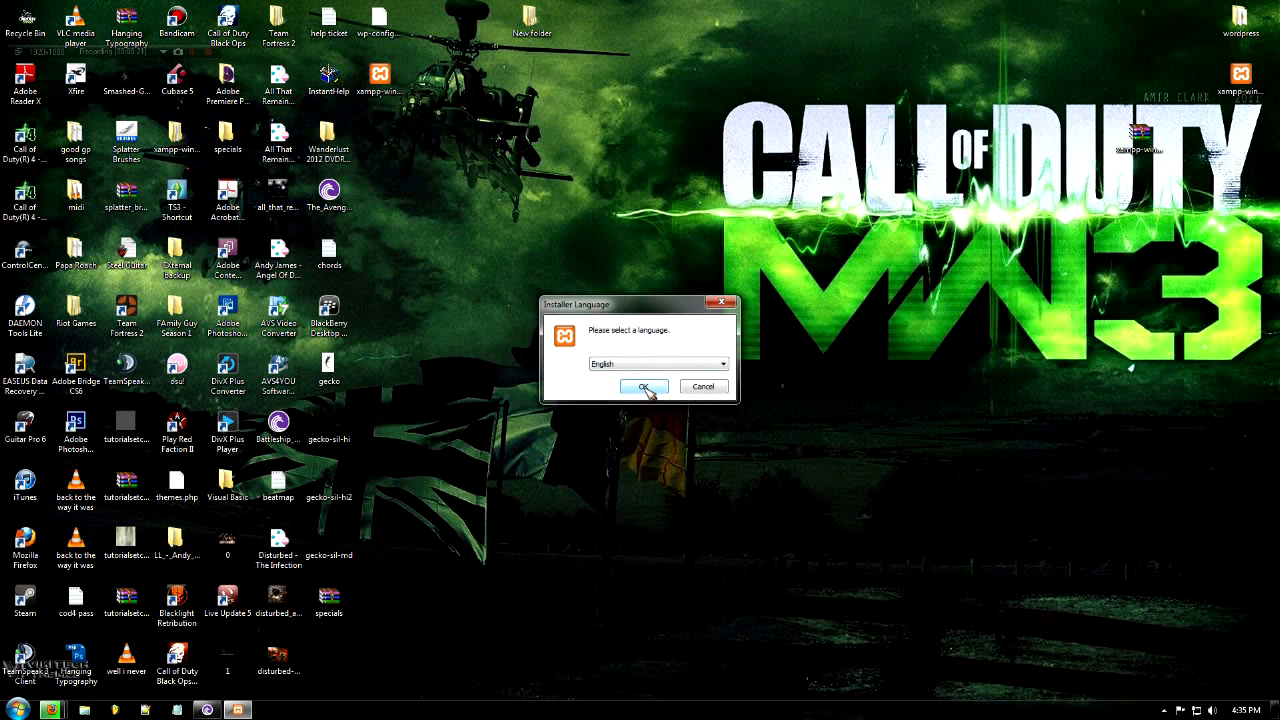
pyautogui.click(644, 388)
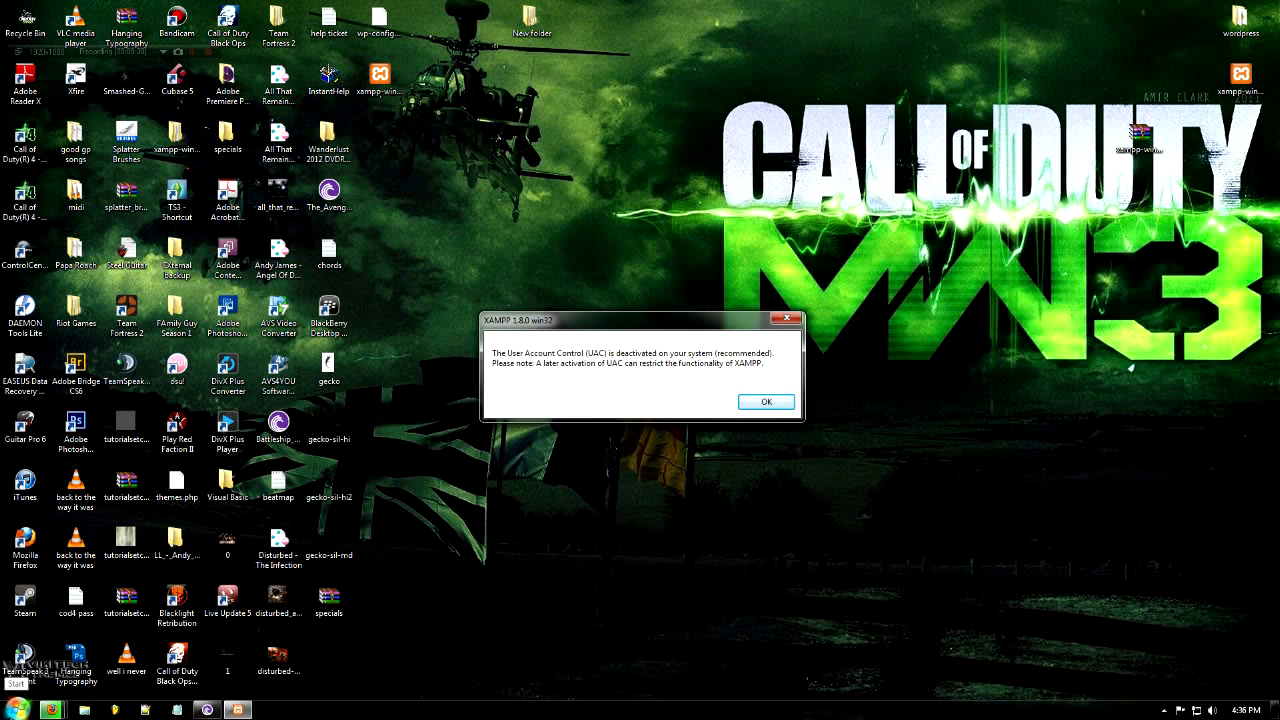
# - Confirm User Account Control at Never notify via Start search 'uac', then dismiss XAMPP's UAC notice
pyautogui.click(16, 708)
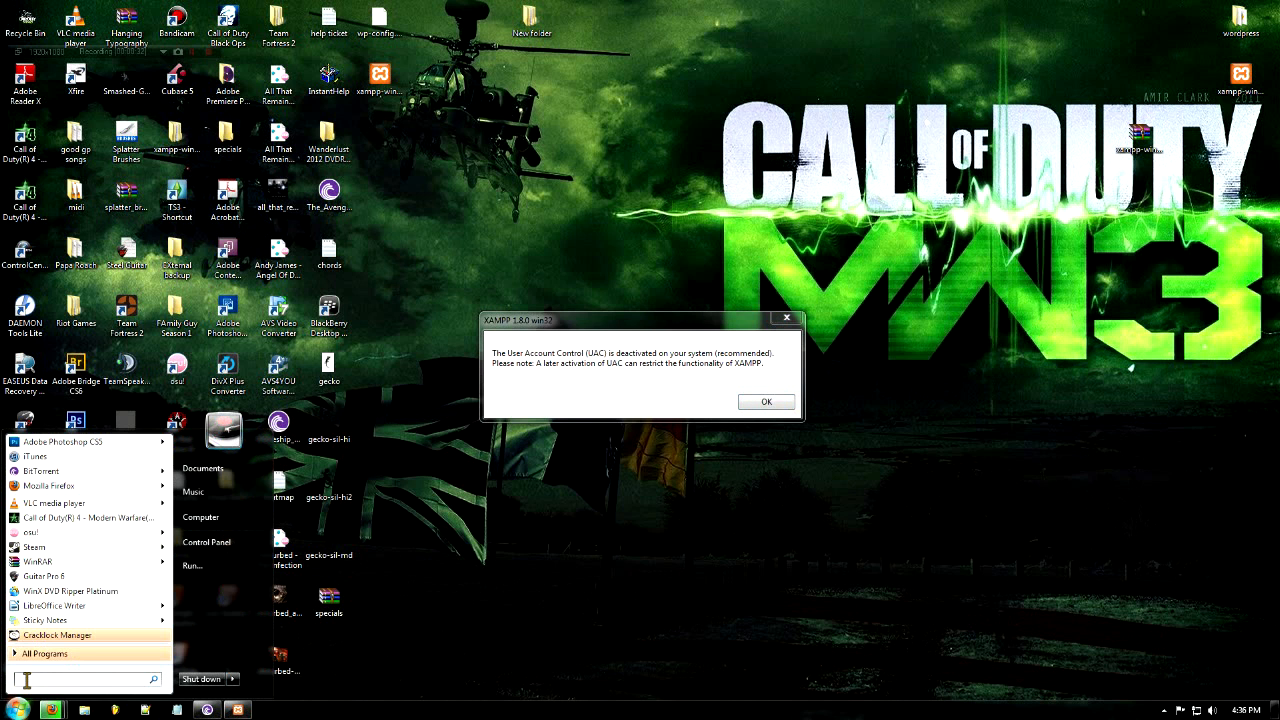
pyautogui.write('uac')
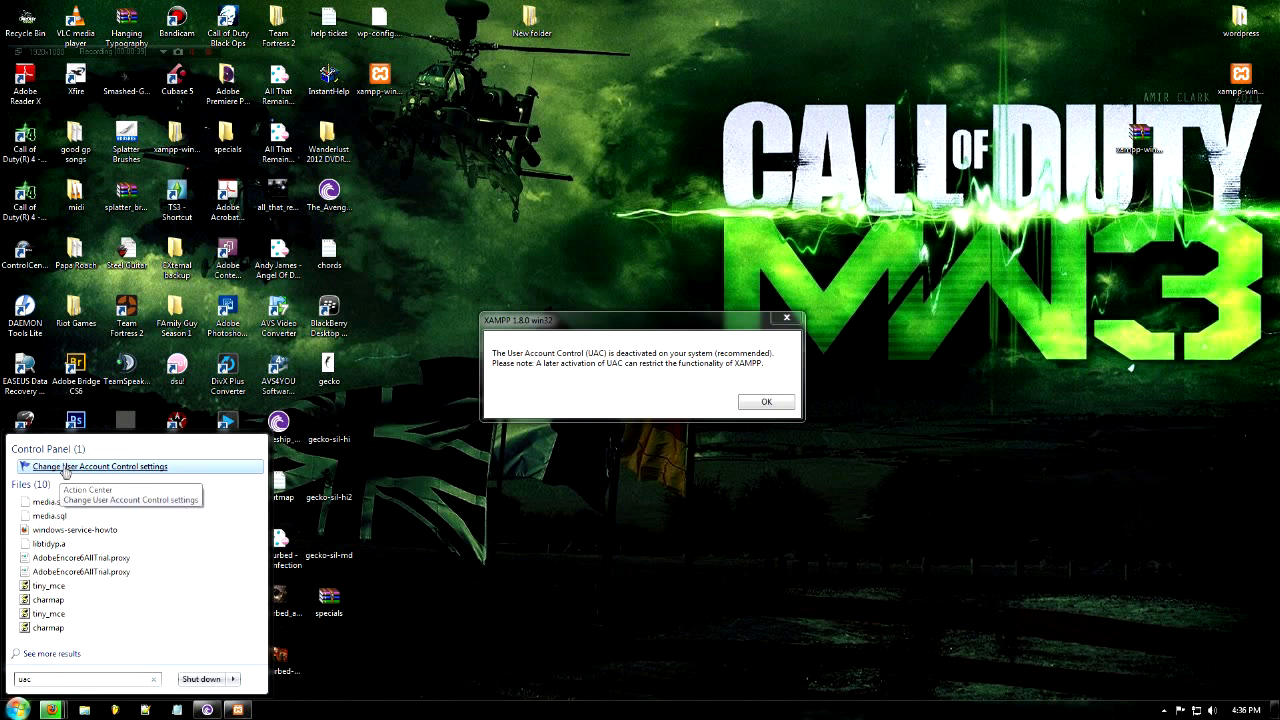
pyautogui.click(766, 400)
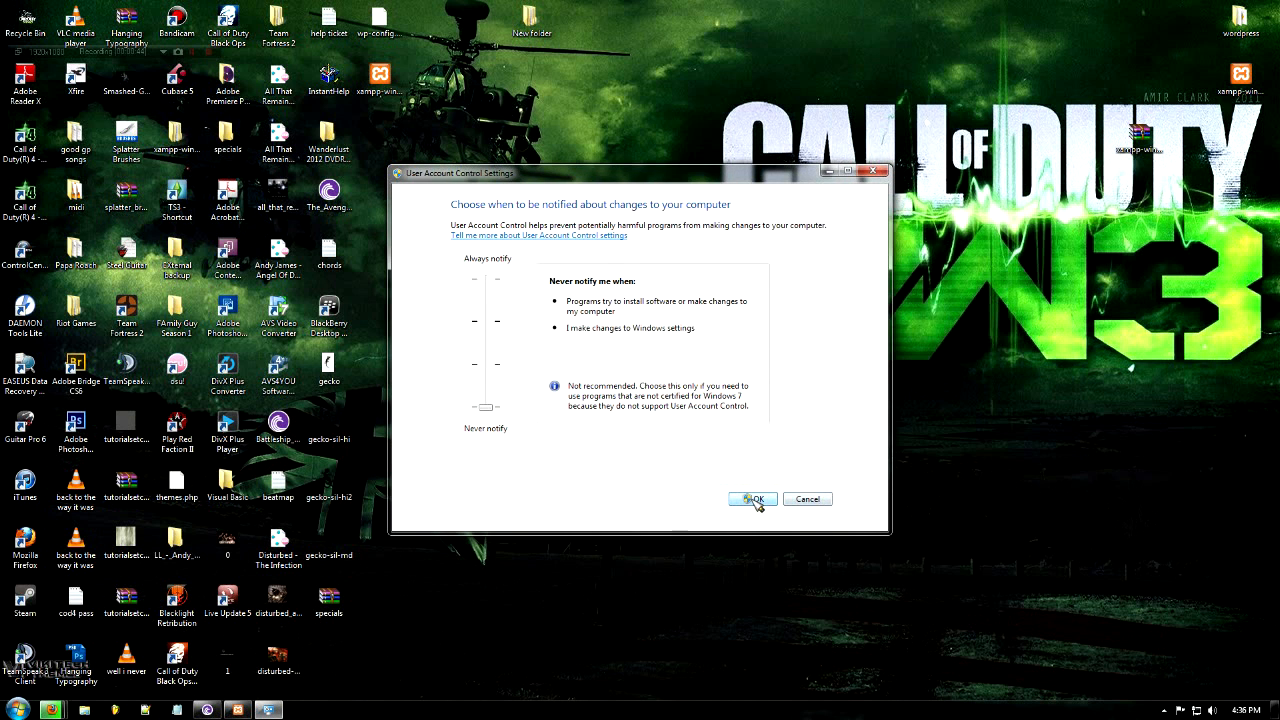
pyautogui.click(750, 498)
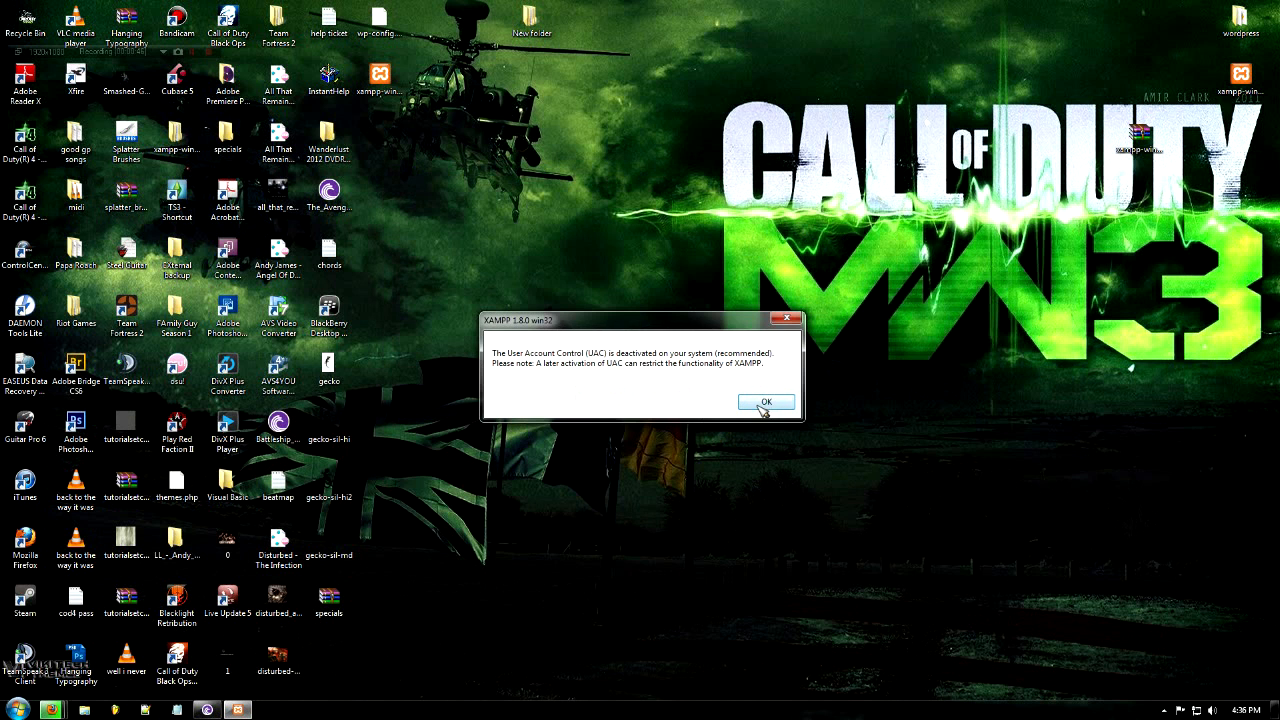
pyautogui.click(764, 400)
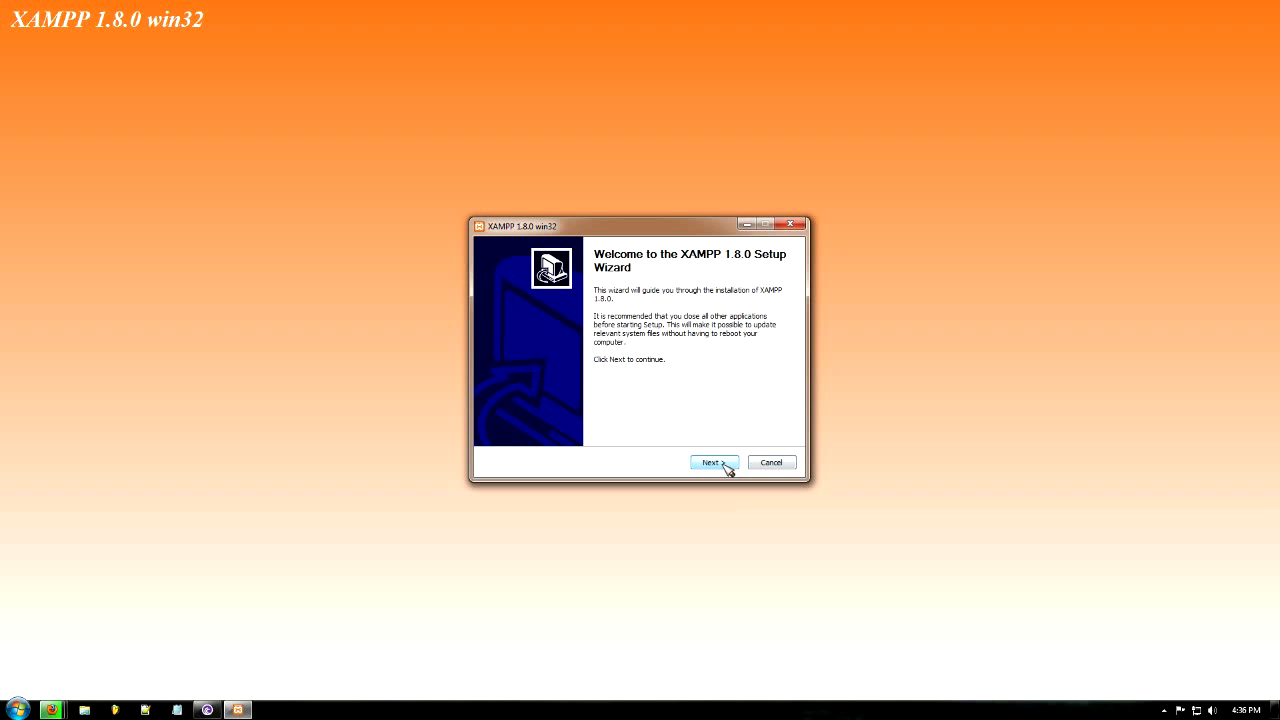
# - Install XAMPP 1.8.0 to the default folder with Apache, MySQL and FileZilla as services
pyautogui.click(712, 462)
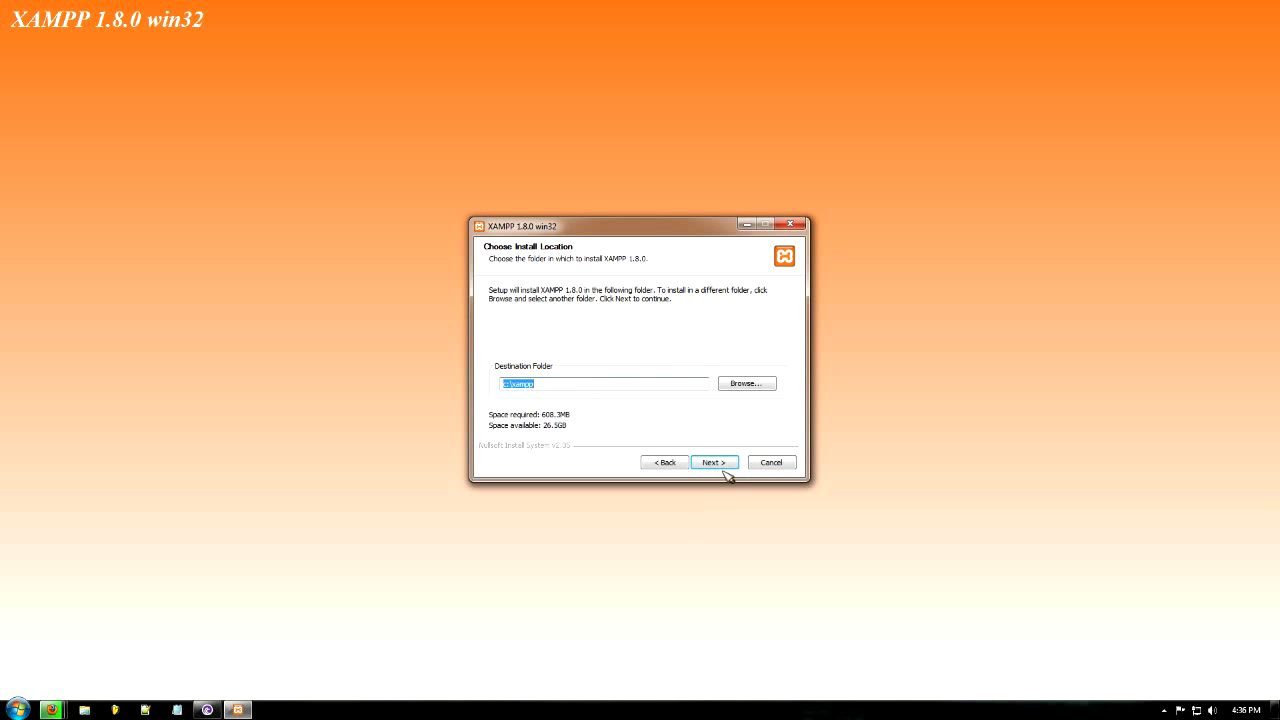
pyautogui.click(712, 462)
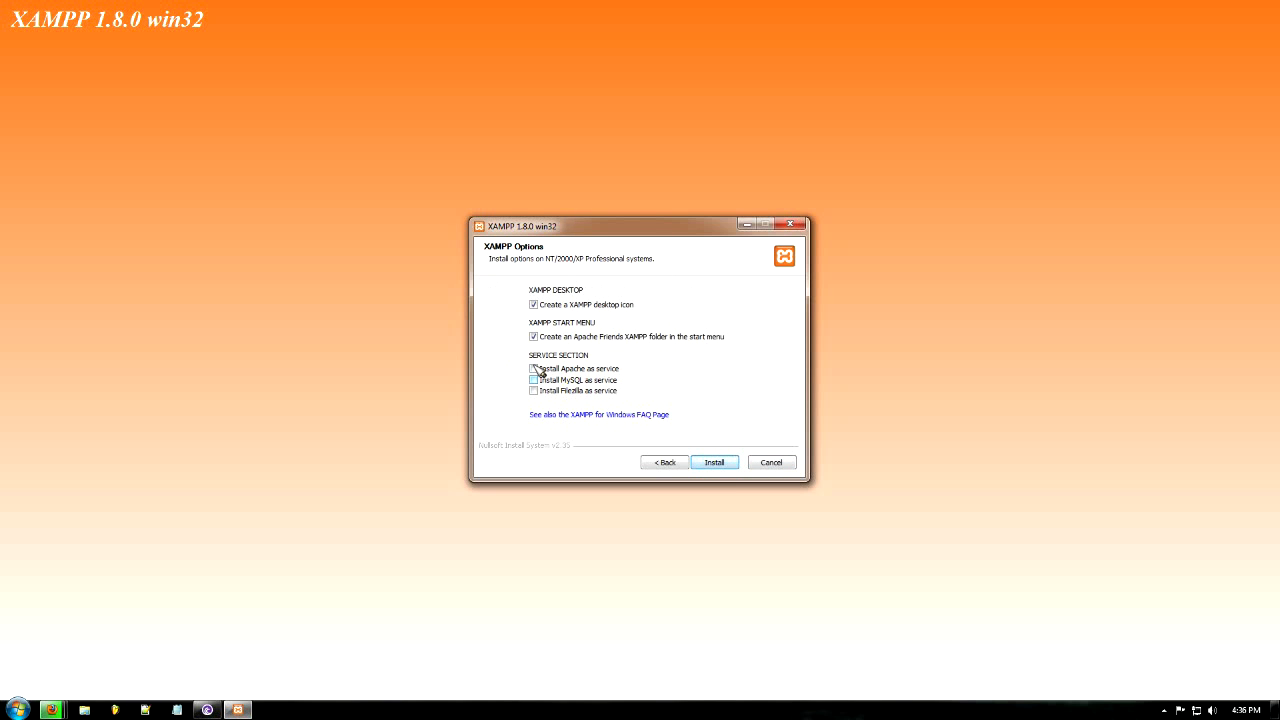
pyautogui.click(532, 368)
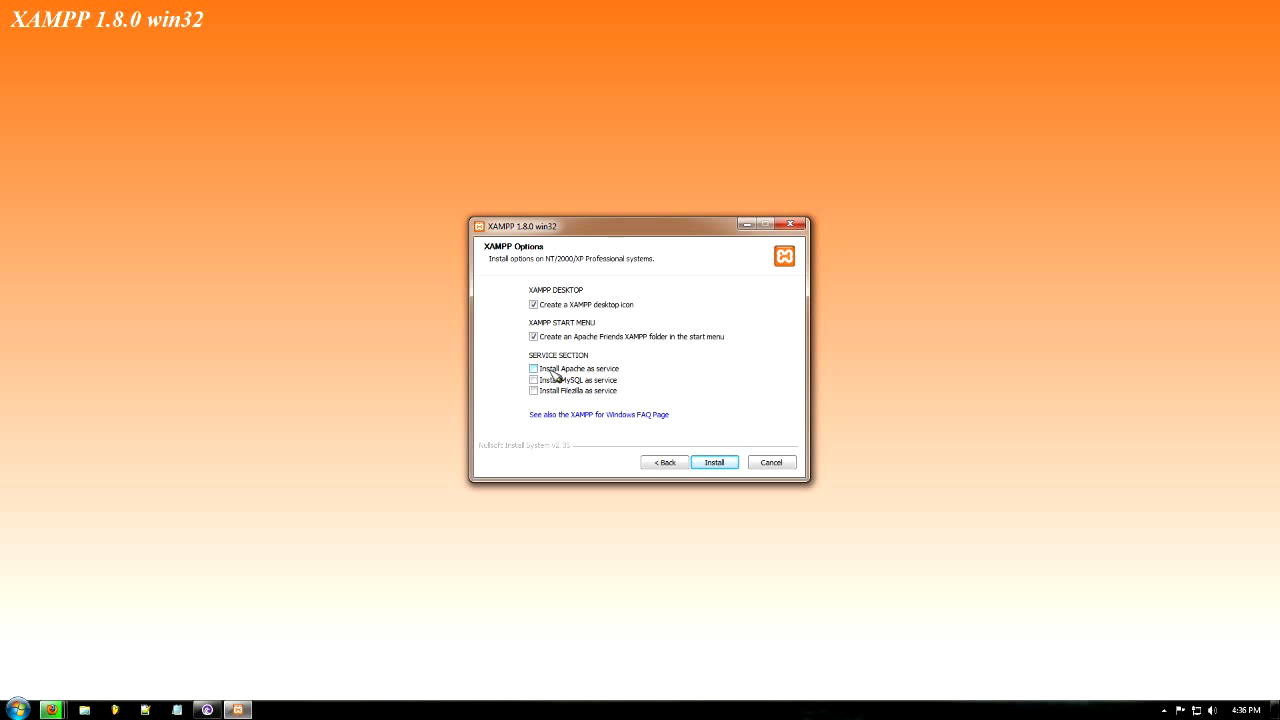
pyautogui.click(532, 368)
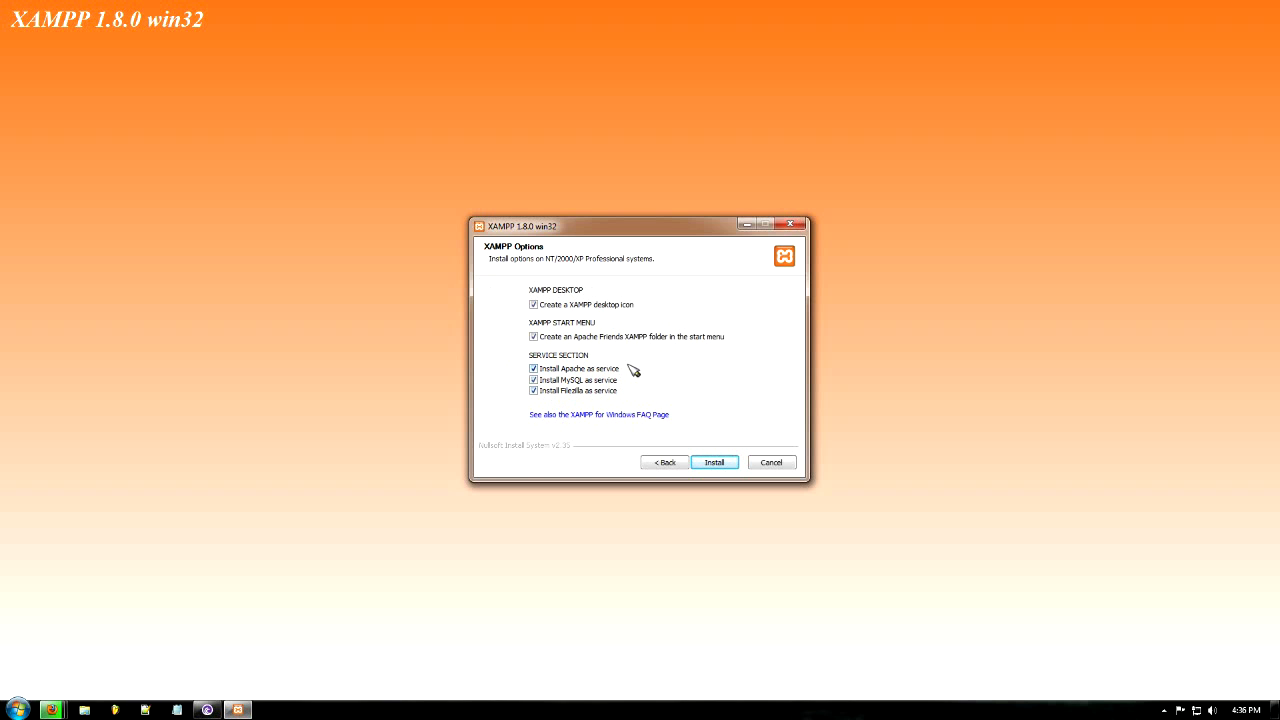
pyautogui.moveTo(634, 374)
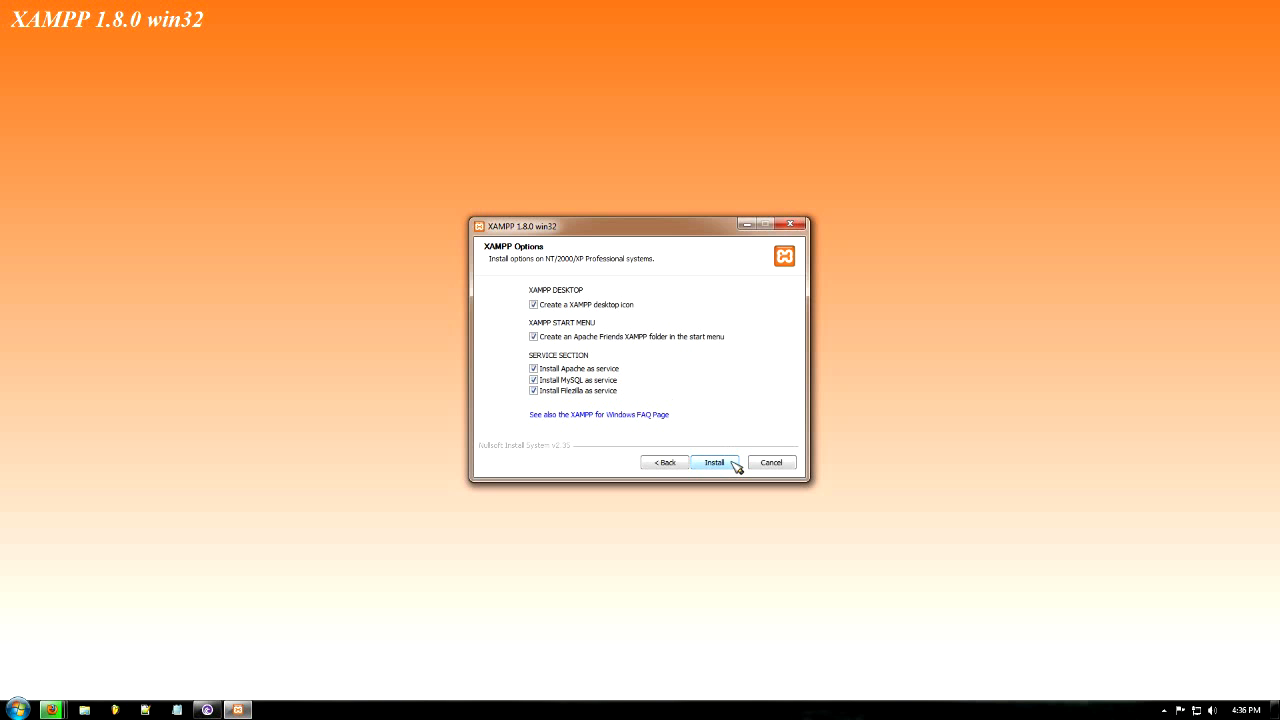
pyautogui.click(712, 462)
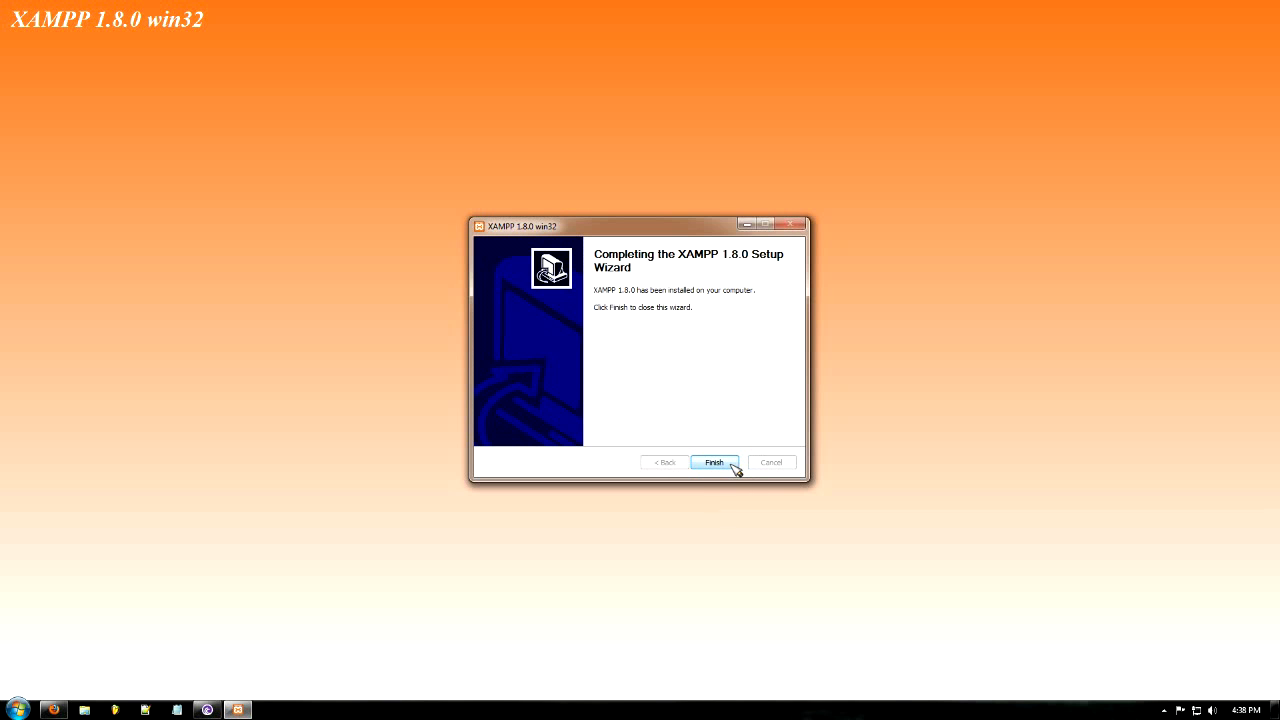
# - Finish the setup wizard, acknowledge the service installation and start the XAMPP Control Panel now
pyautogui.click(712, 462)
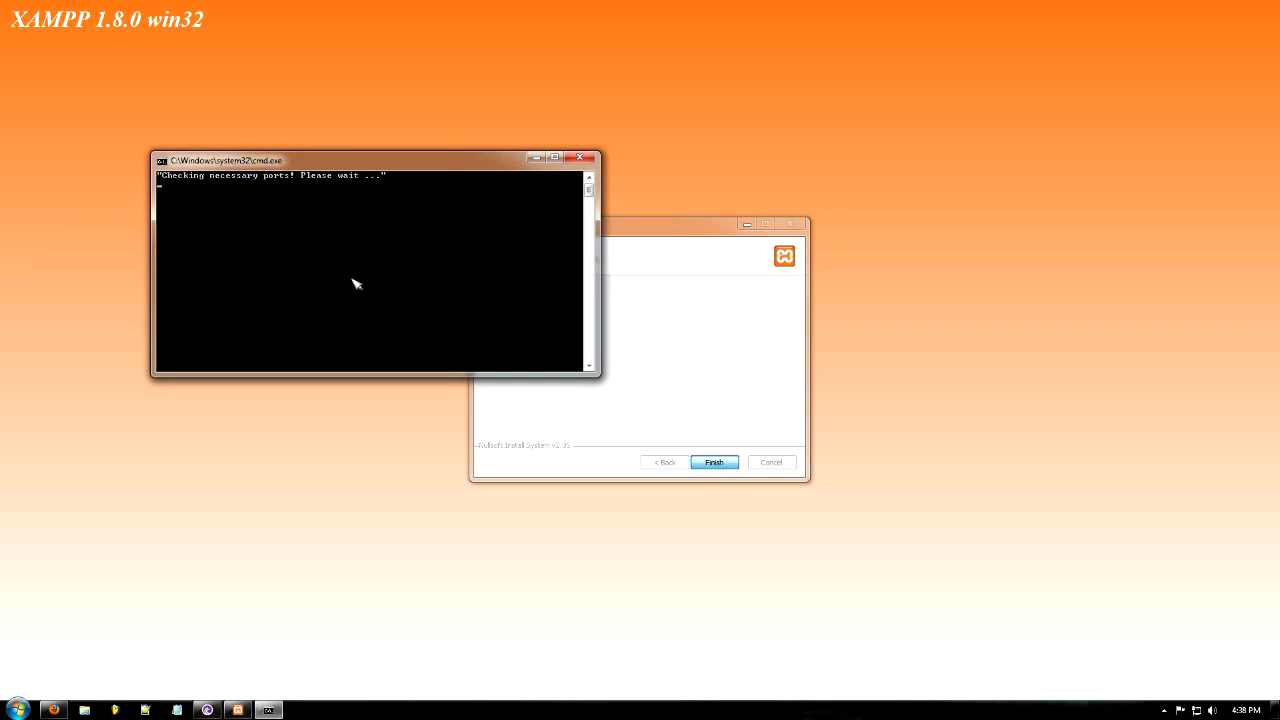
pyautogui.moveTo(400, 260)
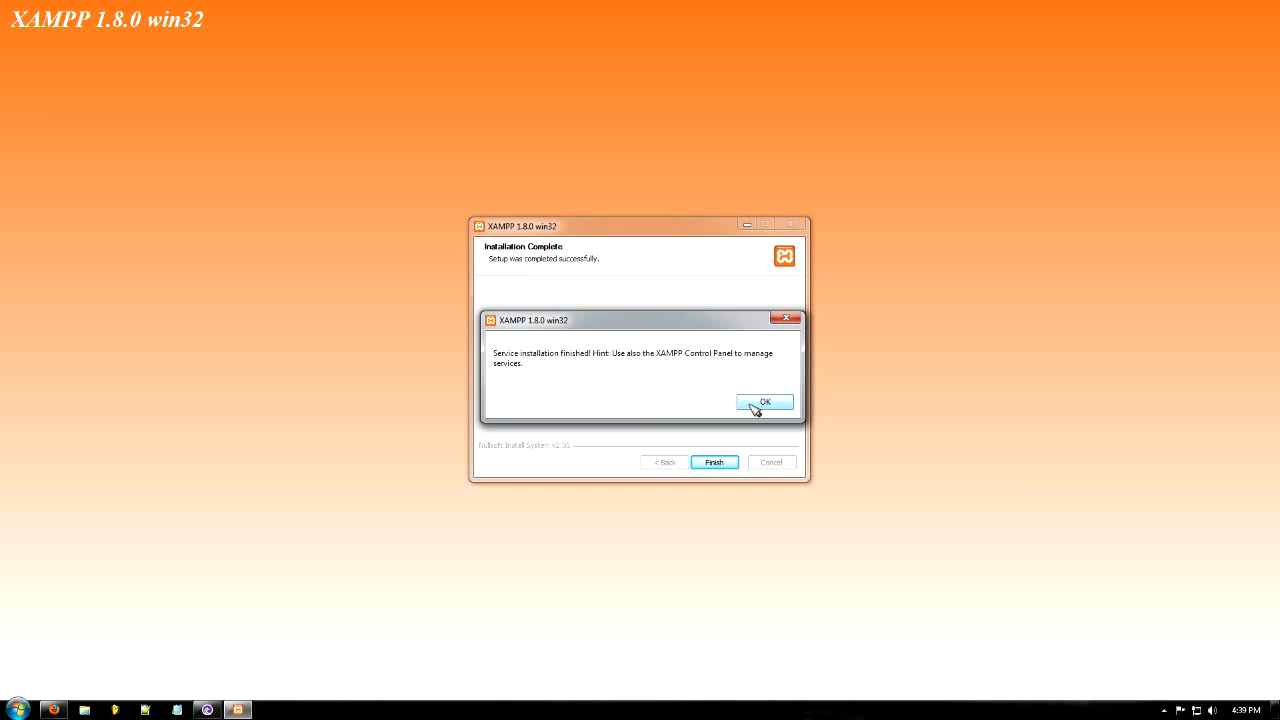
pyautogui.click(764, 400)
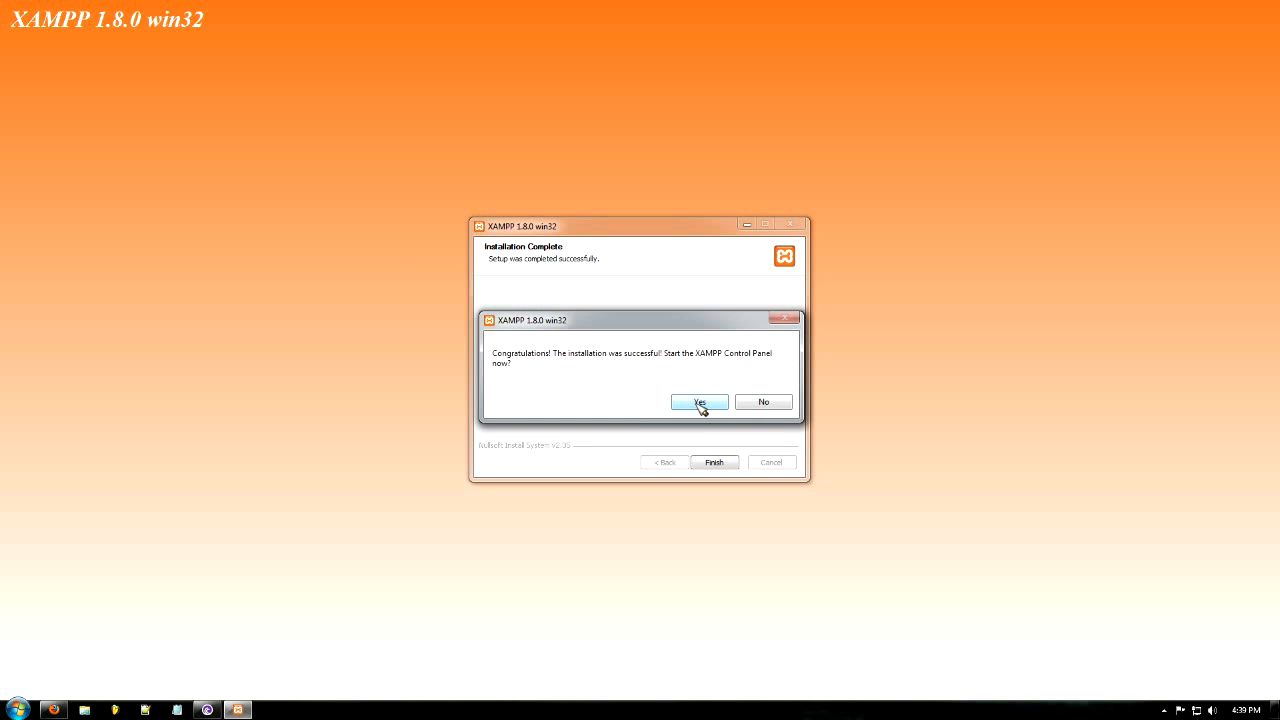
pyautogui.click(700, 402)
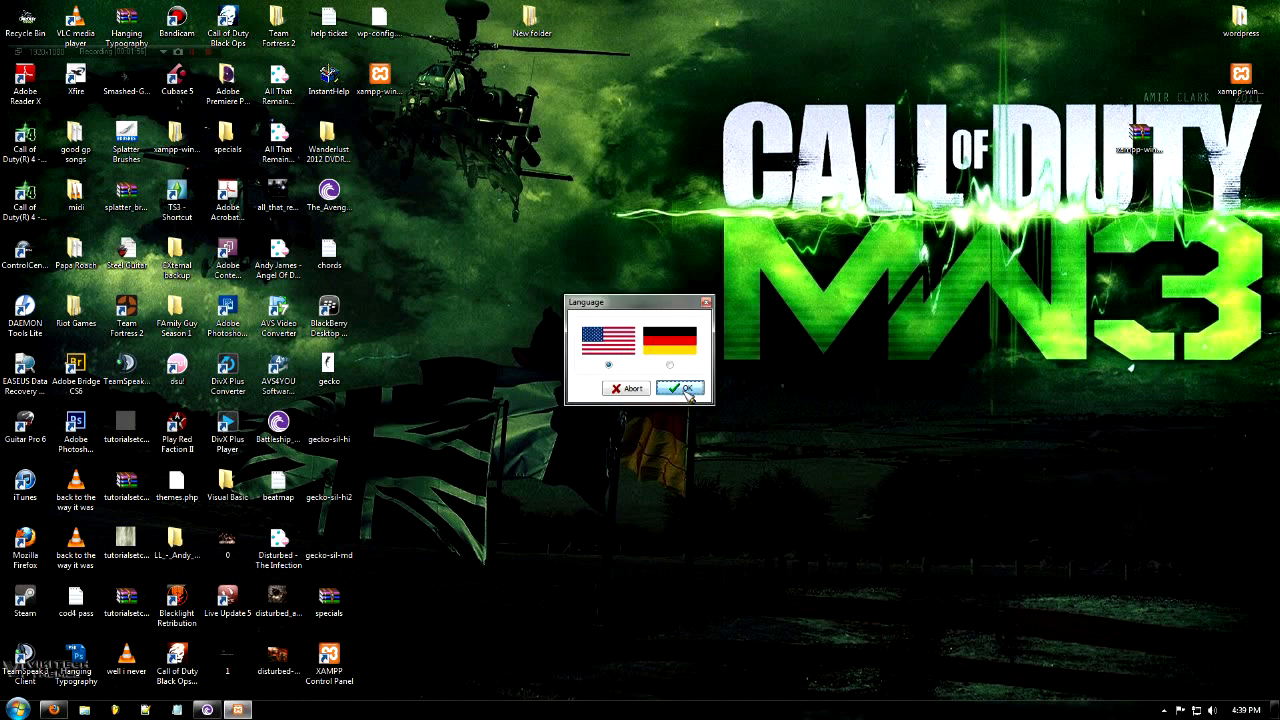
# - Choose English for the control panel and start Apache, which reports port 80 in use
pyautogui.click(680, 388)
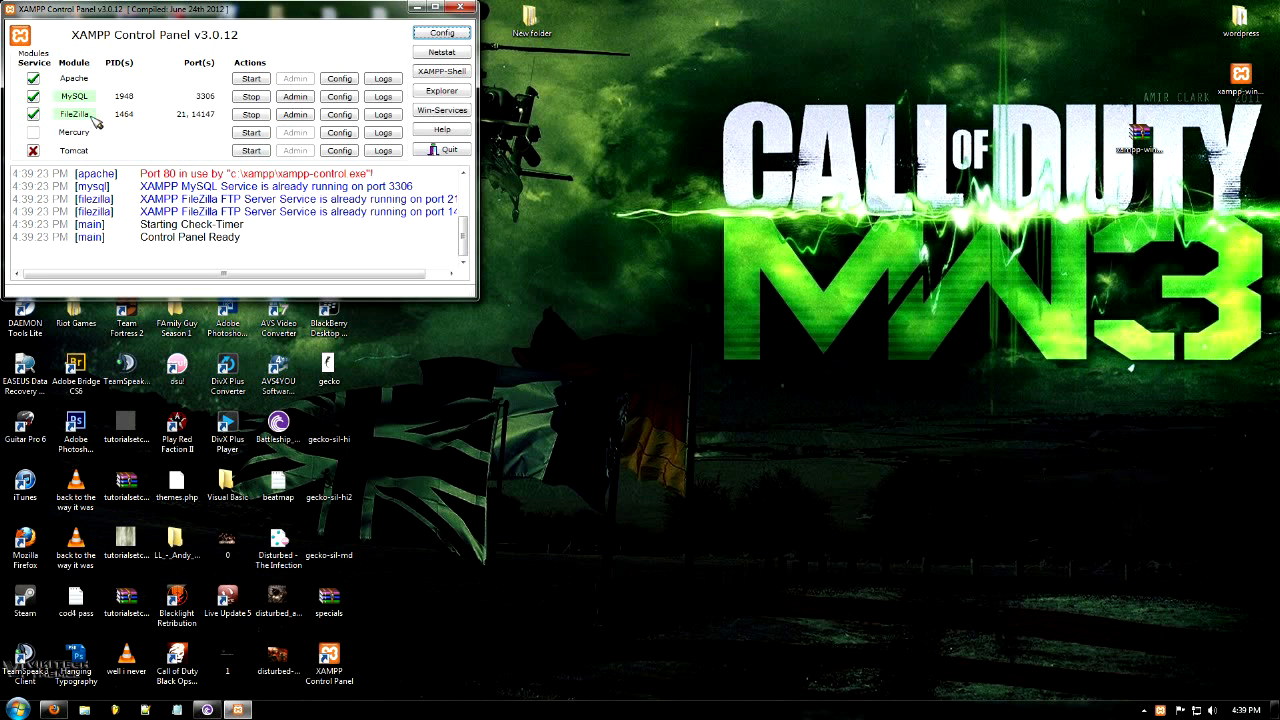
pyautogui.moveTo(96, 122)
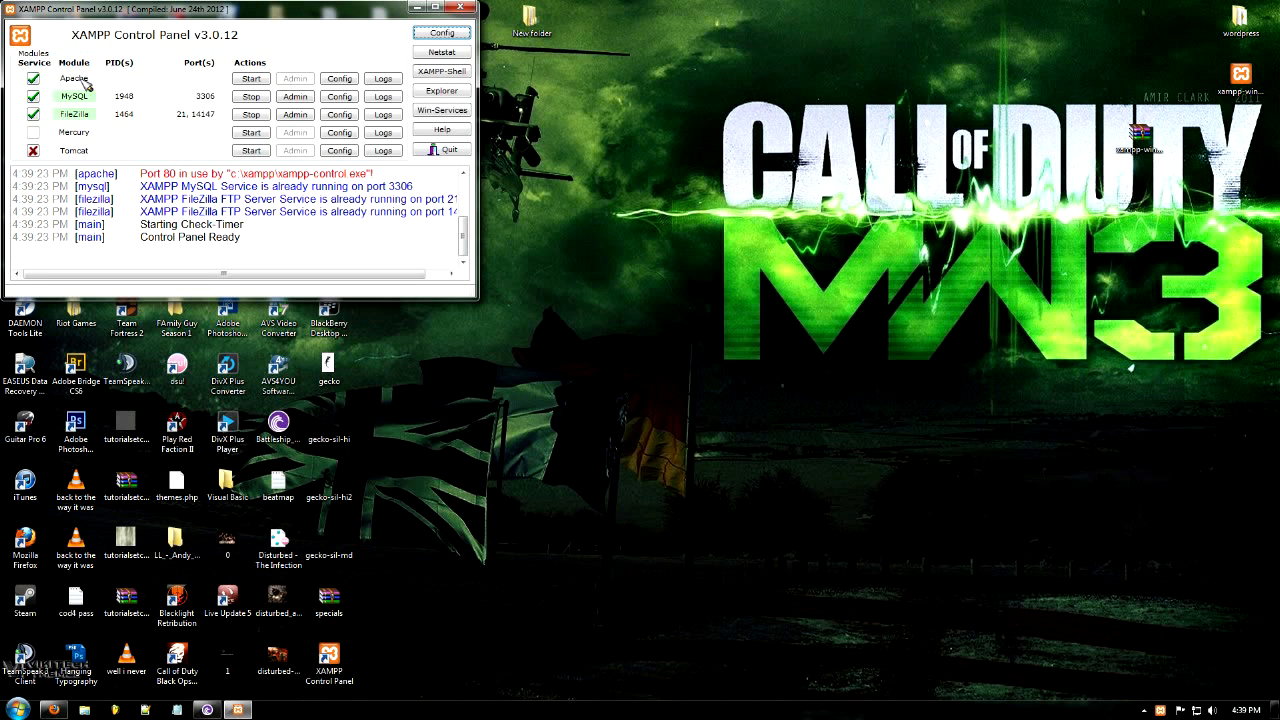
pyautogui.click(252, 78)
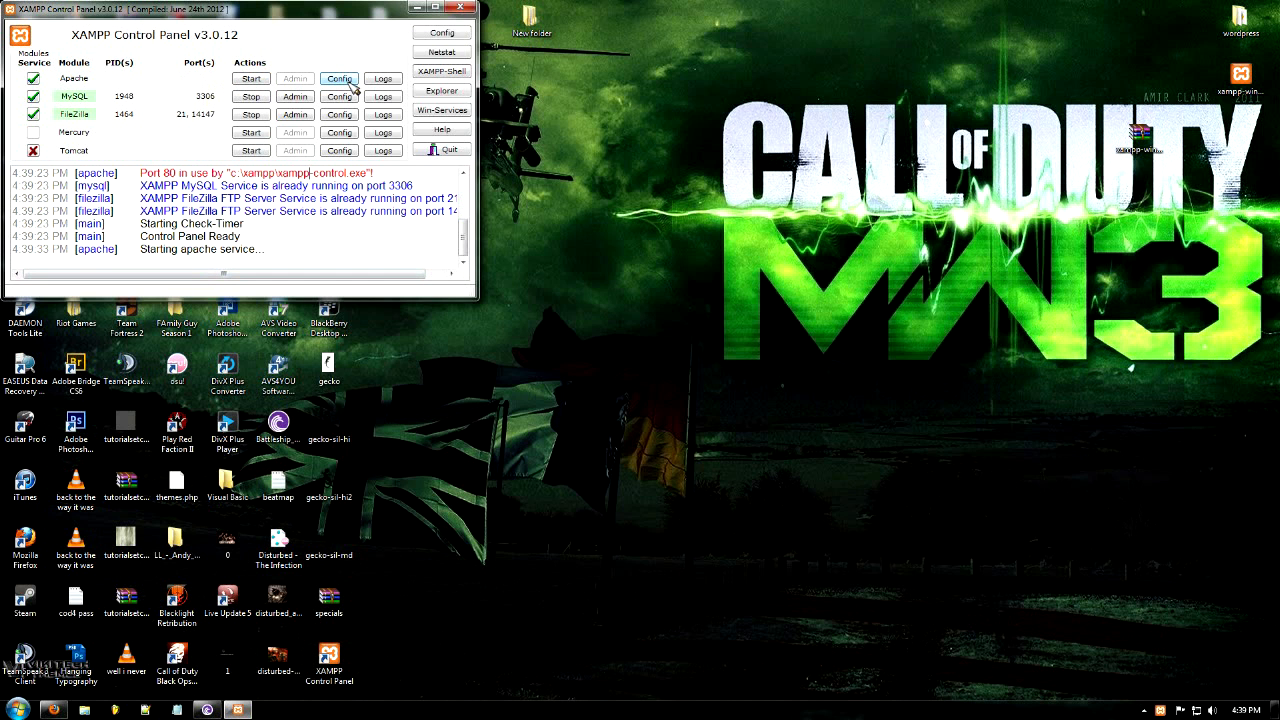
pyautogui.moveTo(352, 82)
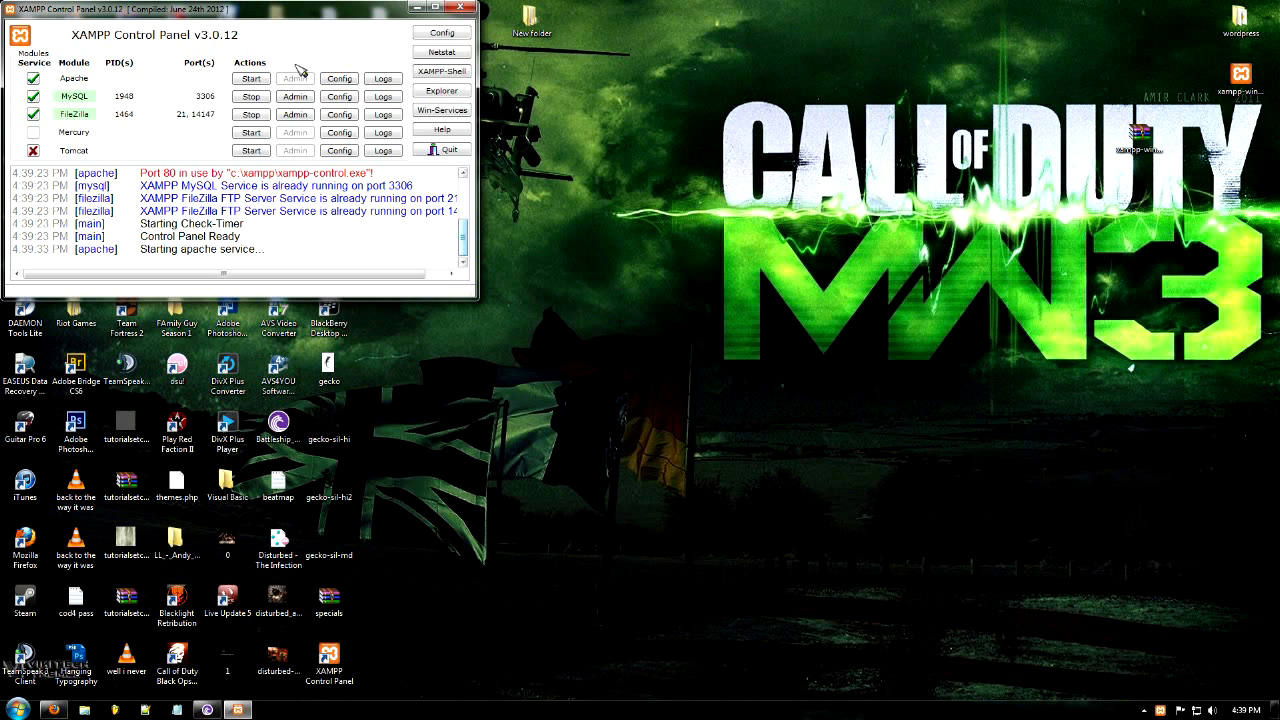
# - Edit Apache's httpd.conf so the ServerName line reads localhost:81
pyautogui.click(340, 78)
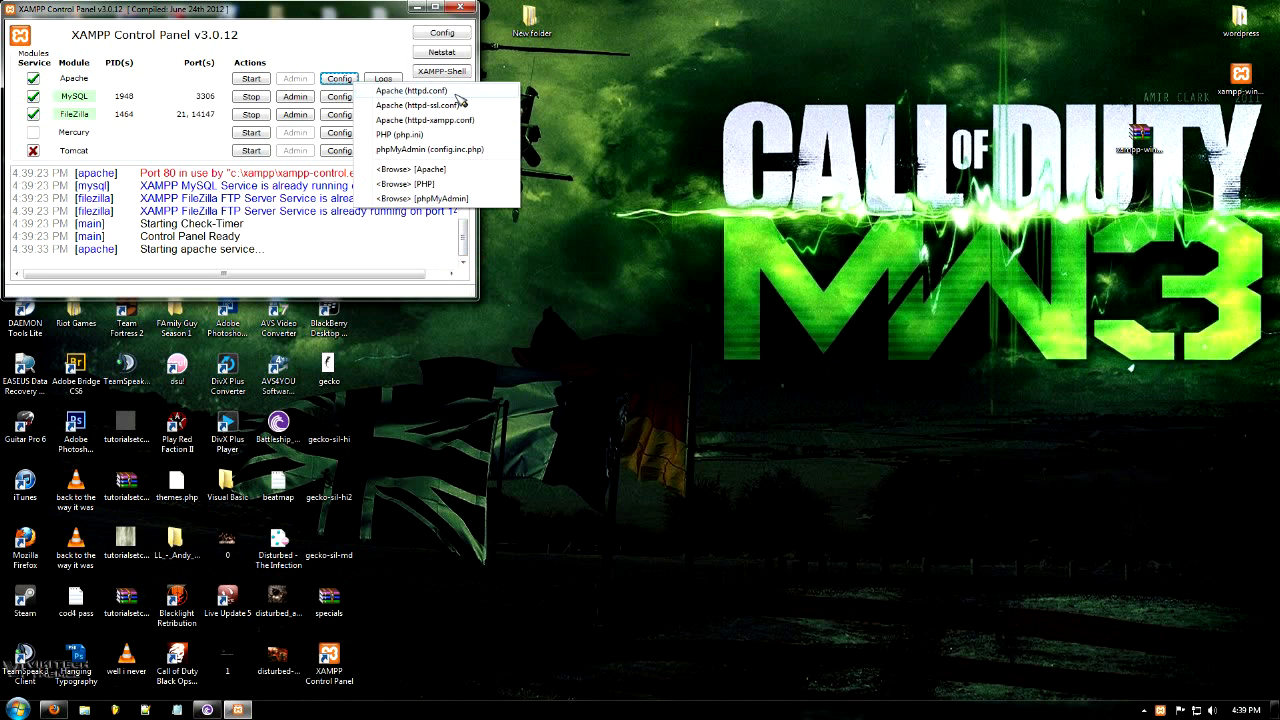
pyautogui.moveTo(456, 98)
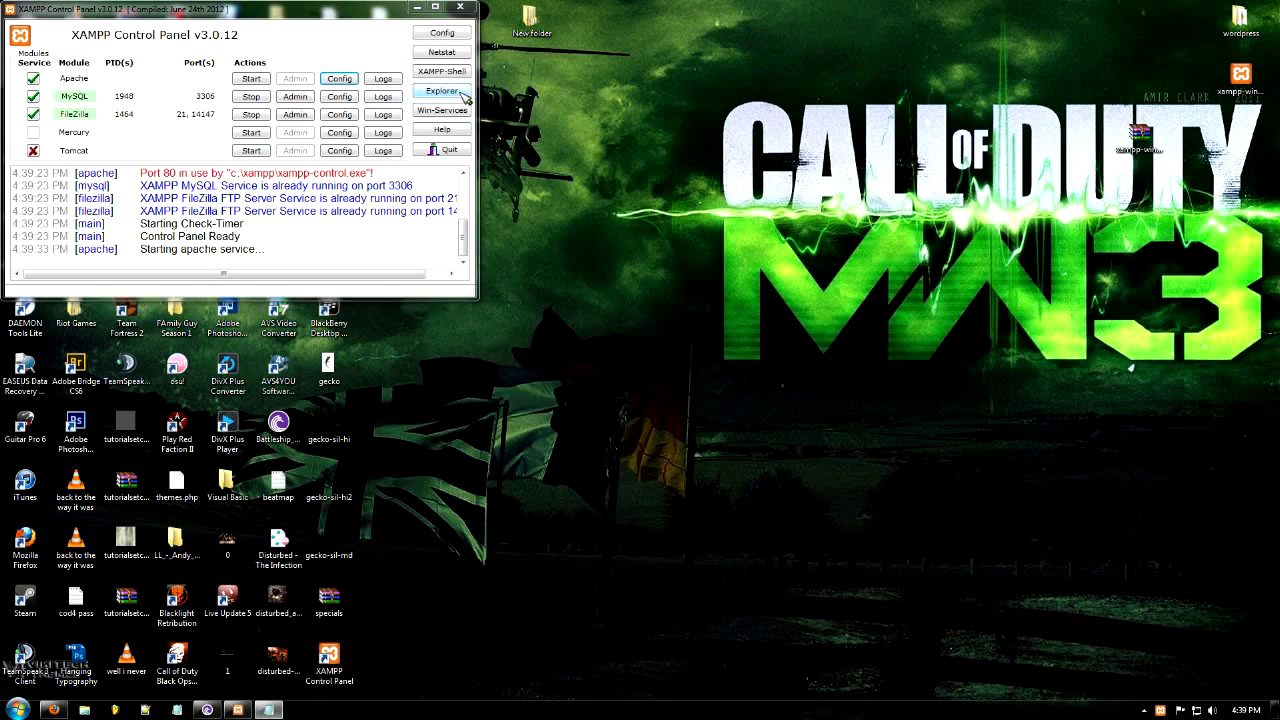
pyautogui.click(340, 78)
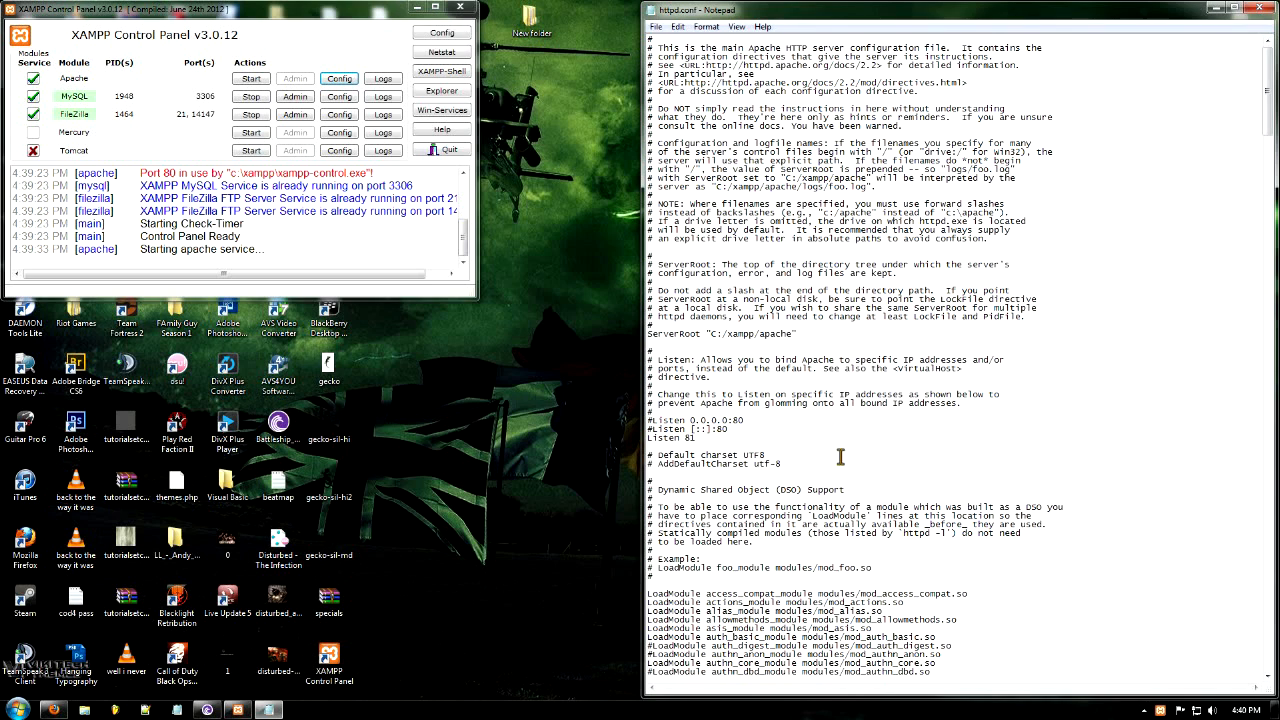
pyautogui.scroll(-3)
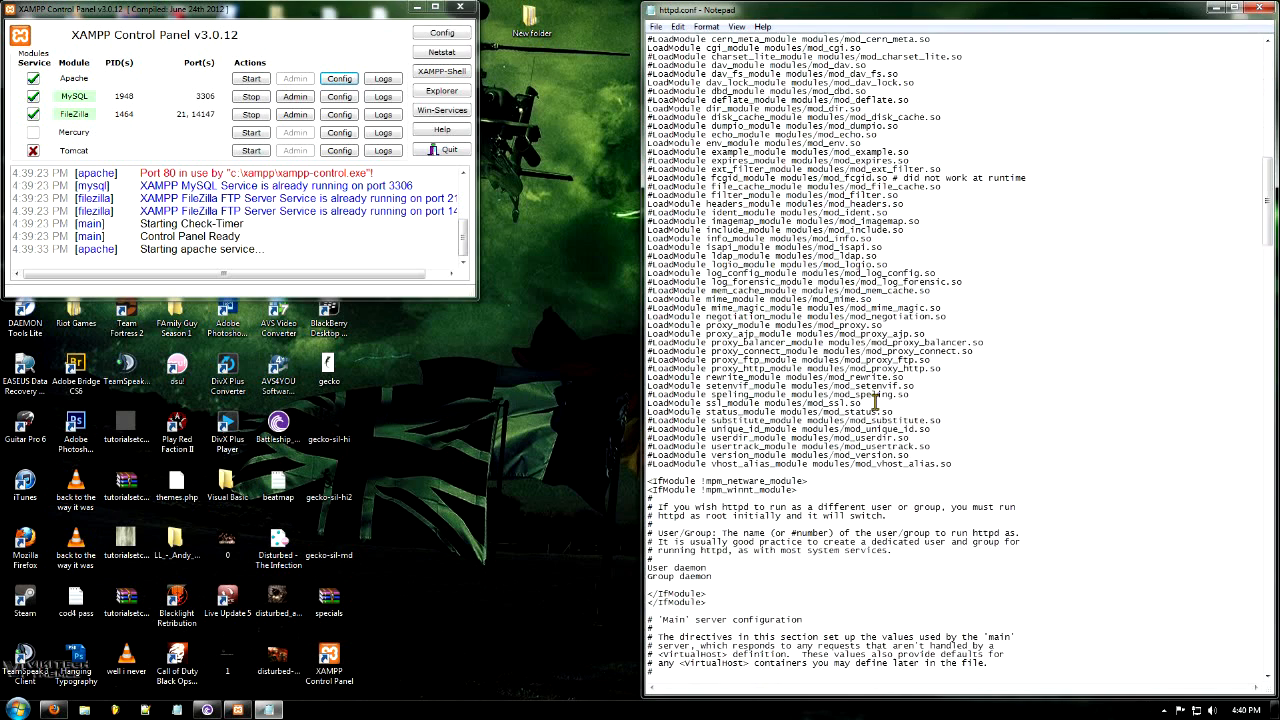
pyautogui.scroll(-3)
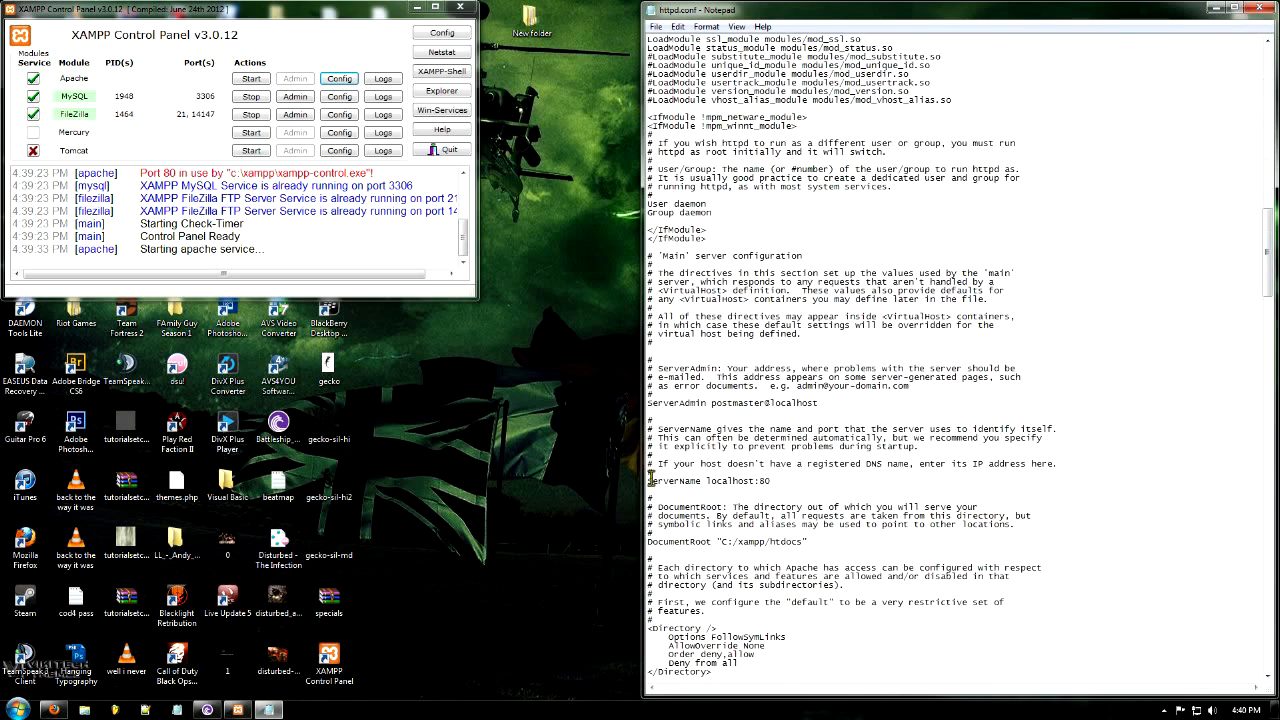
pyautogui.click(772, 480)
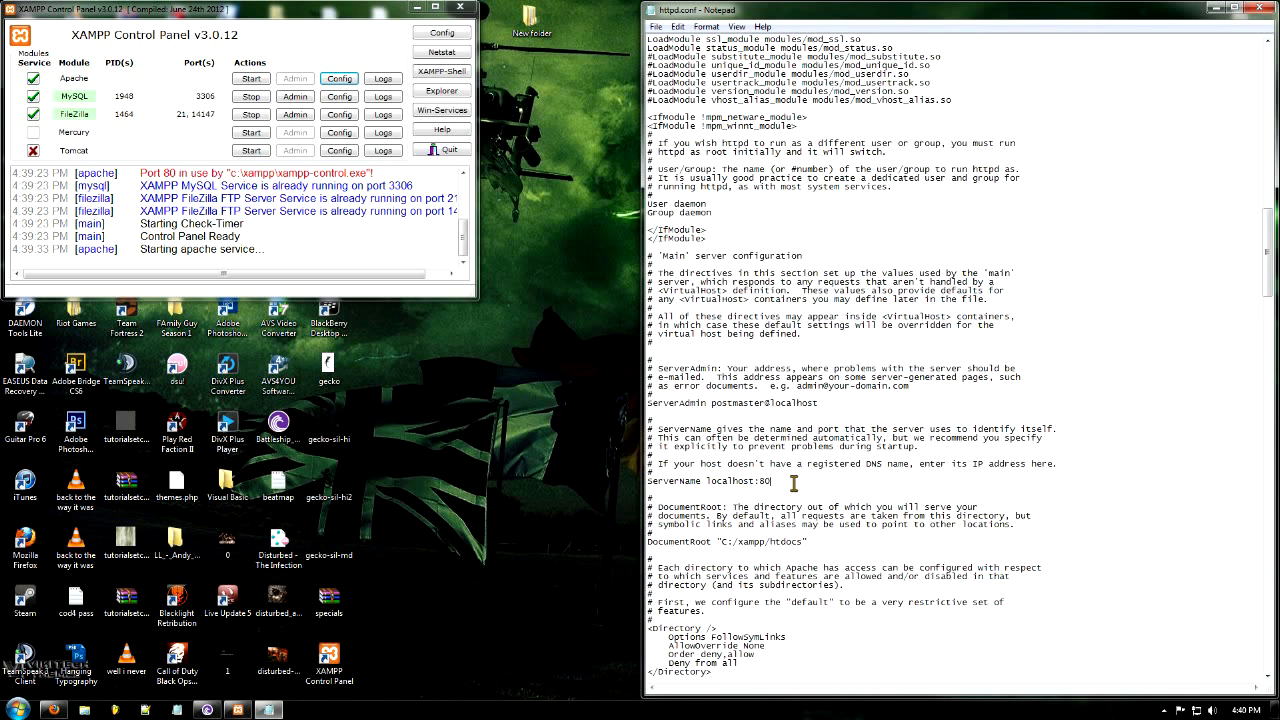
pyautogui.press('Backspace')
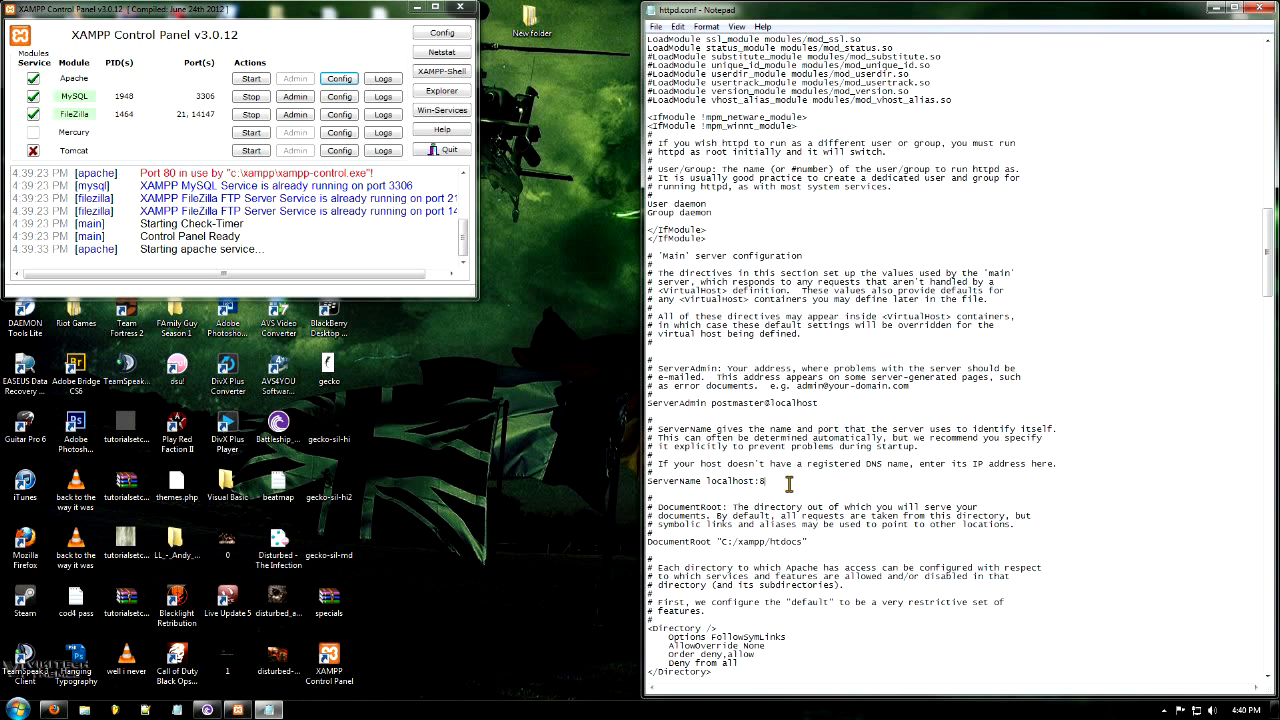
pyautogui.write('1')
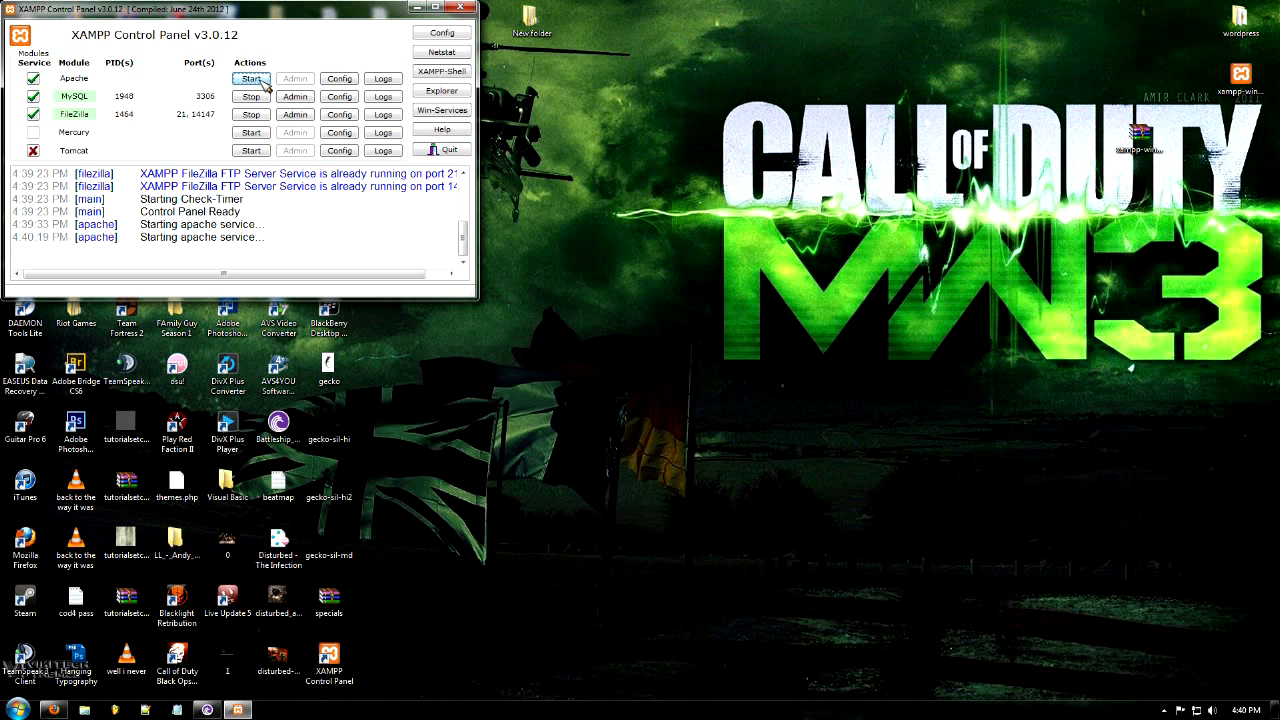
# - Start Apache again on the new port 81
pyautogui.click(252, 78)
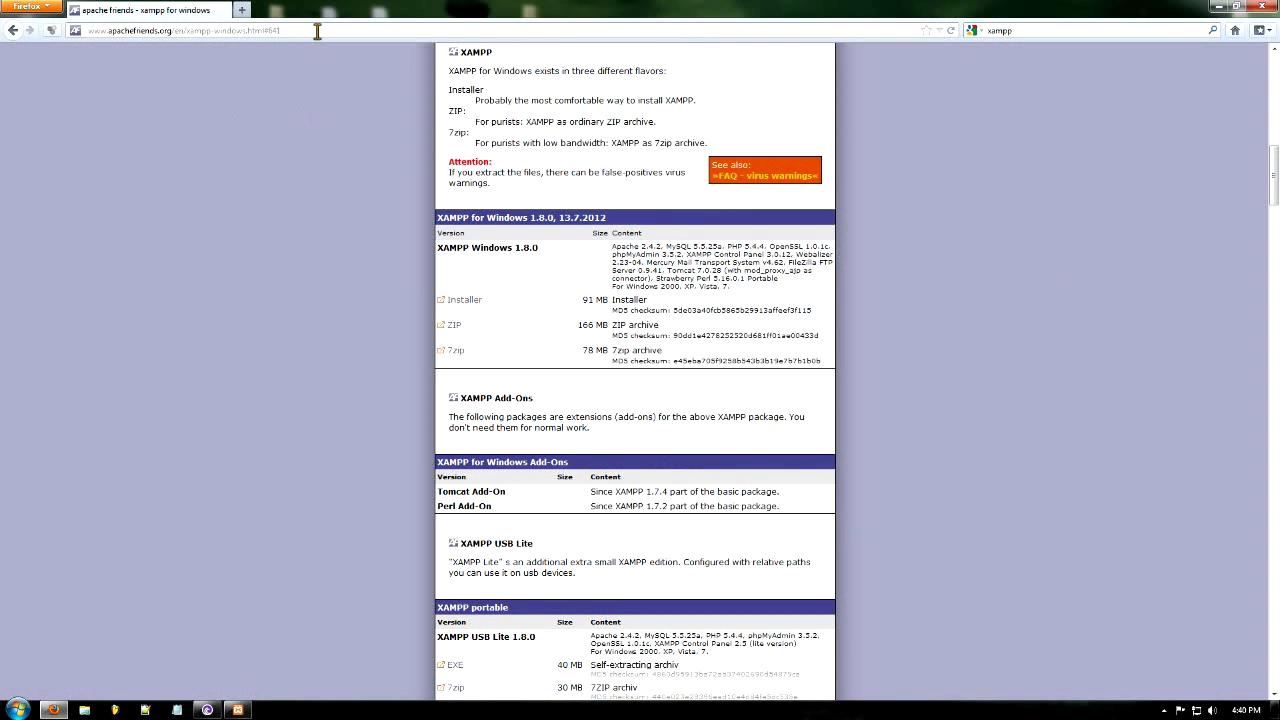
# - Browse to localhost:81 in a new tab and choose English on the XAMPP splash page
pyautogui.click(242, 8)
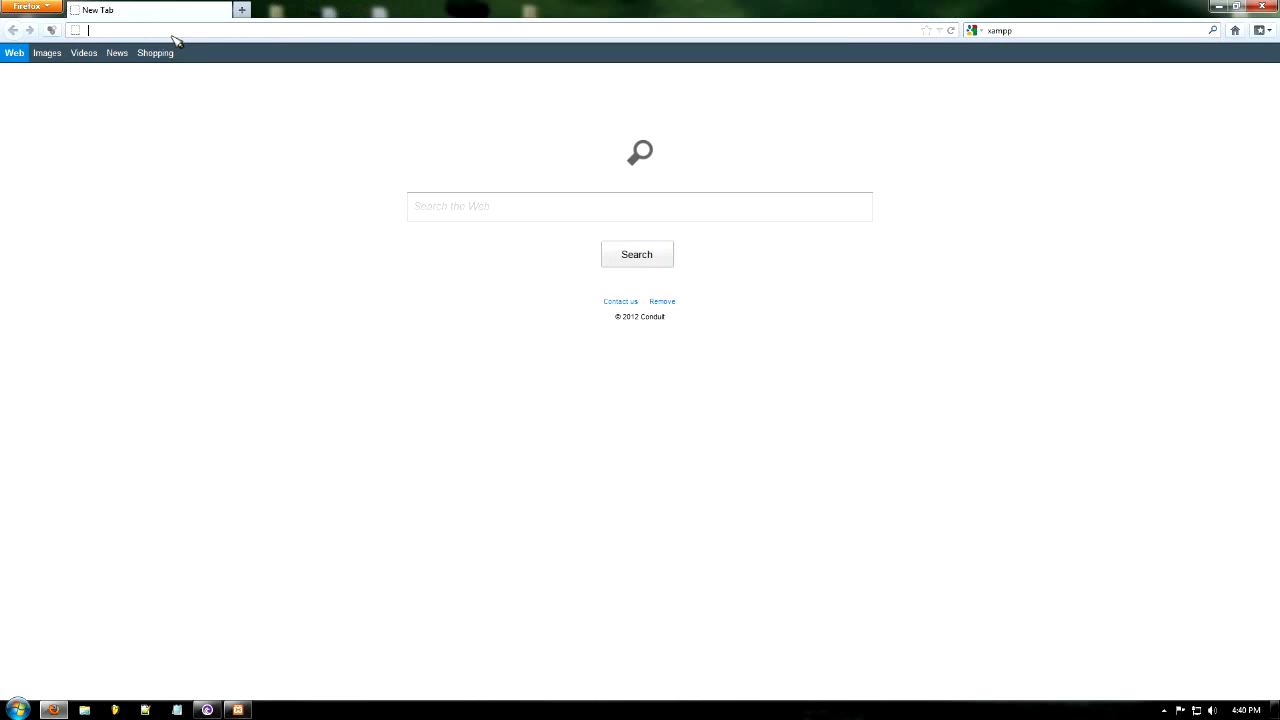
pyautogui.write('localhost')
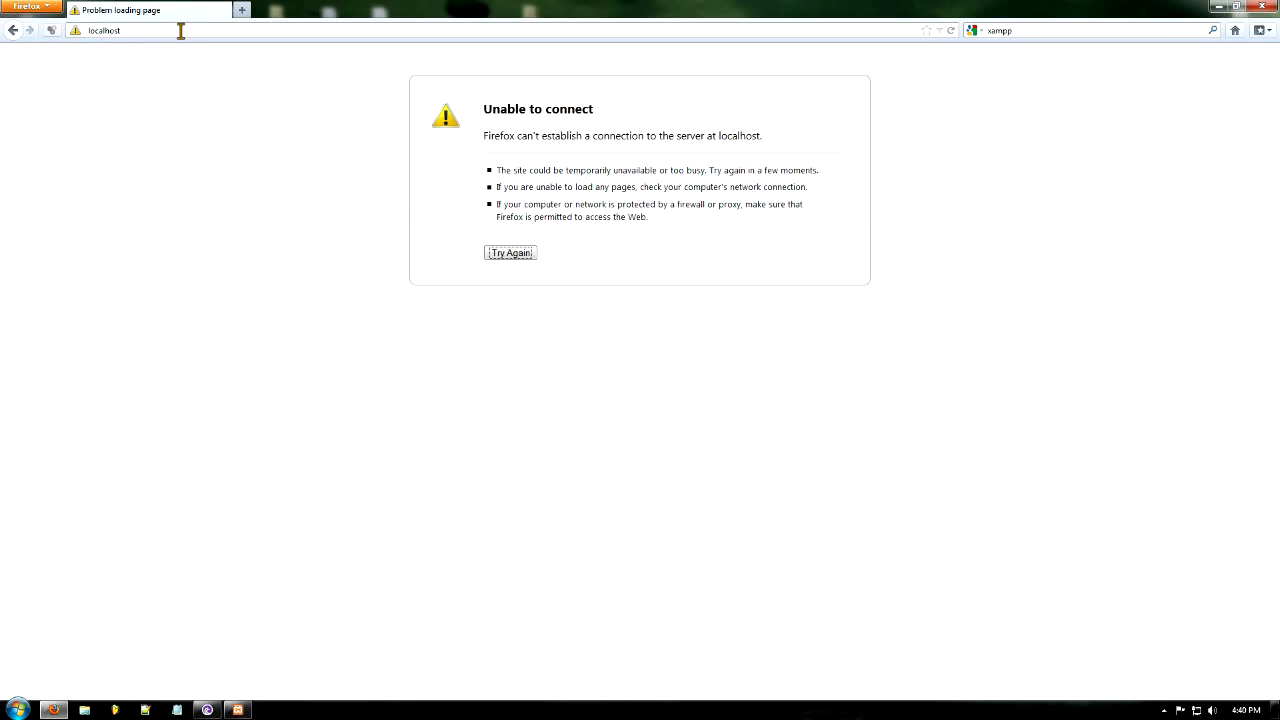
pyautogui.click(104, 30)
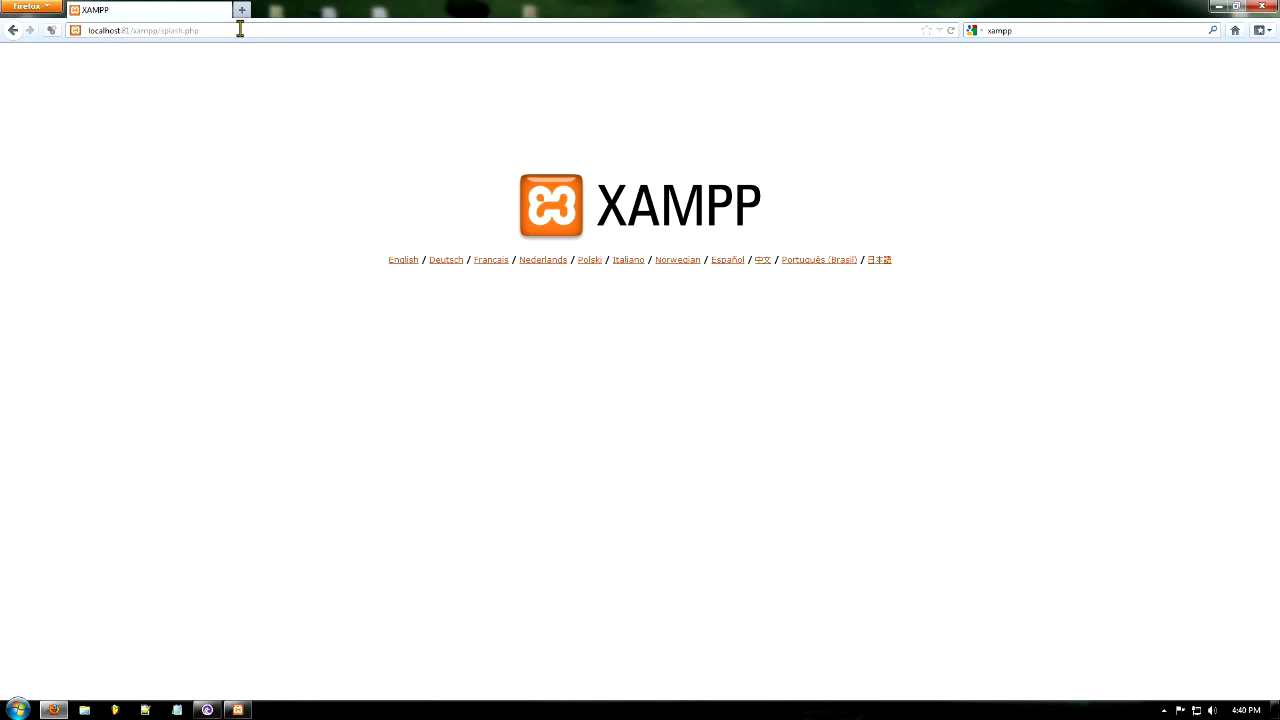
pyautogui.moveTo(404, 260)
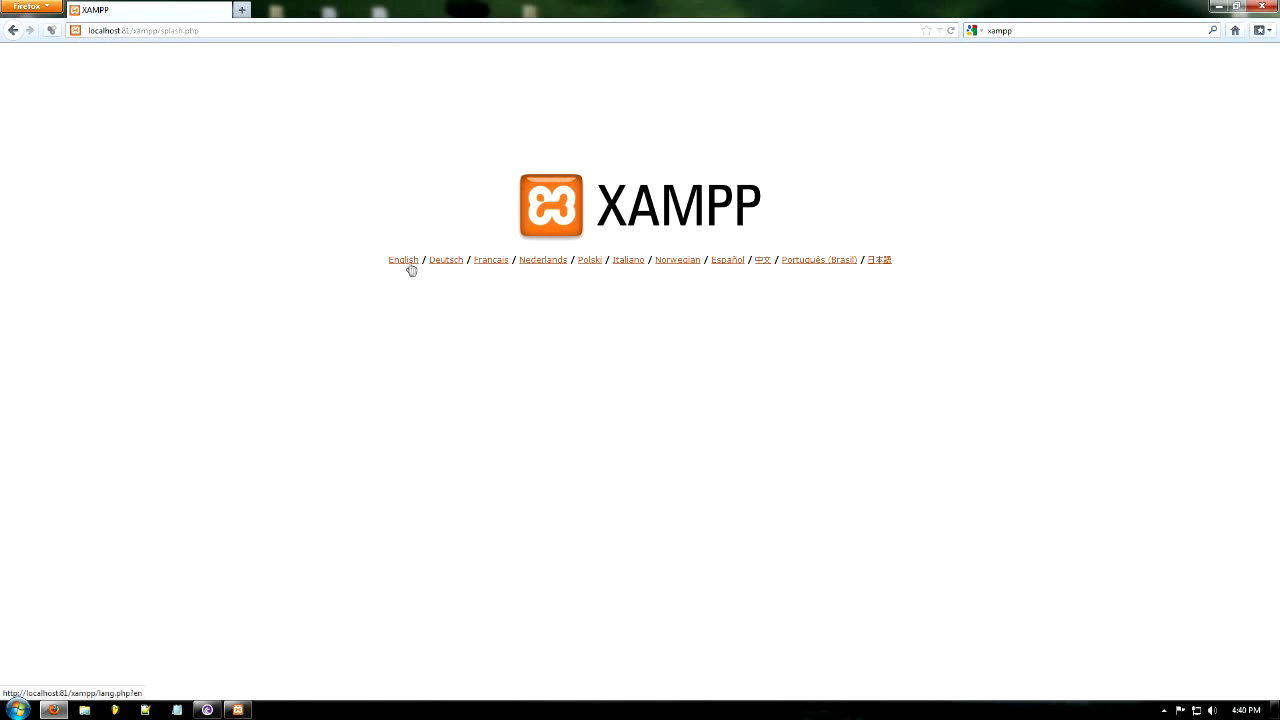
pyautogui.click(402, 260)
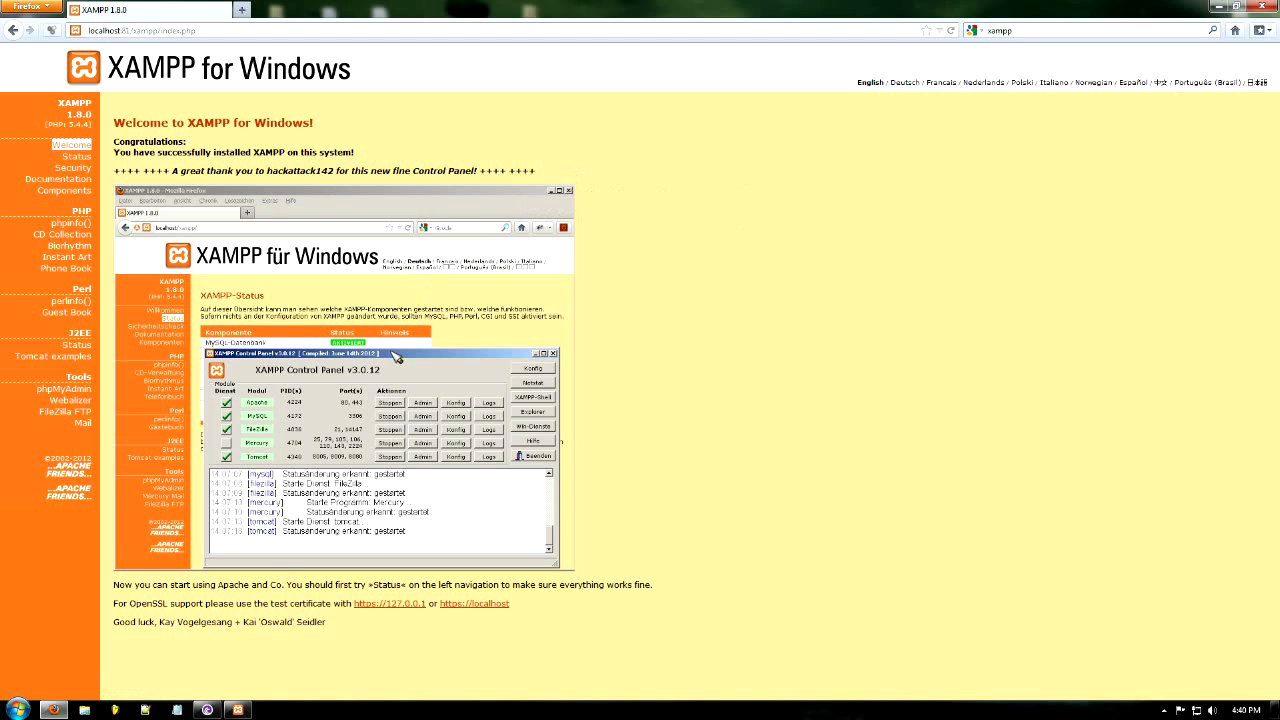